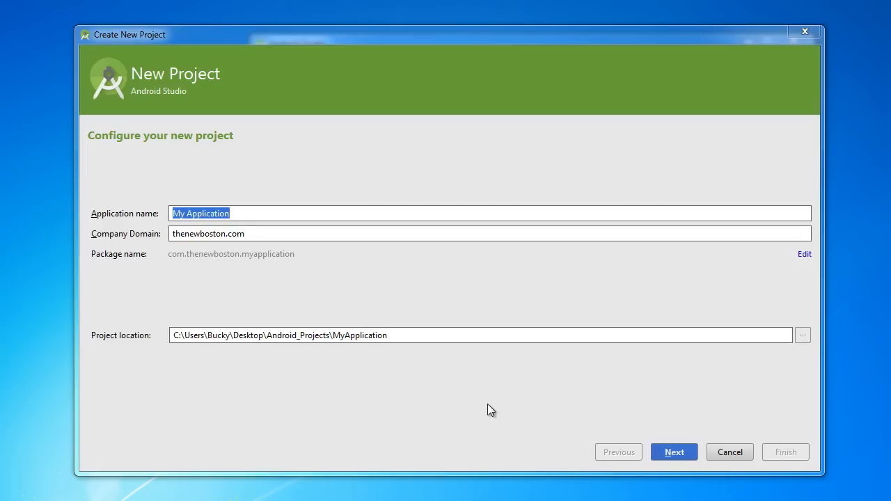
{"action": "mouse_move", "coordinate": [471, 314]}
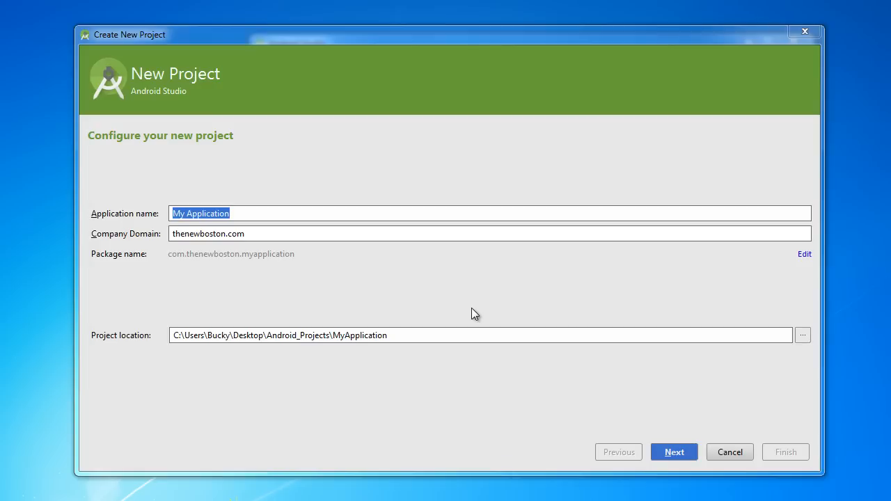
{"action": "mouse_move", "coordinate": [479, 286]}
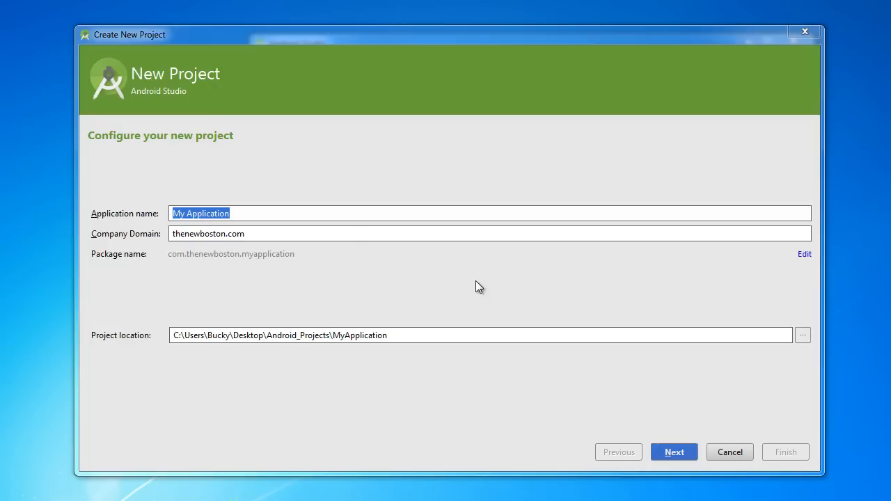
{"action": "mouse_move", "coordinate": [346, 328]}
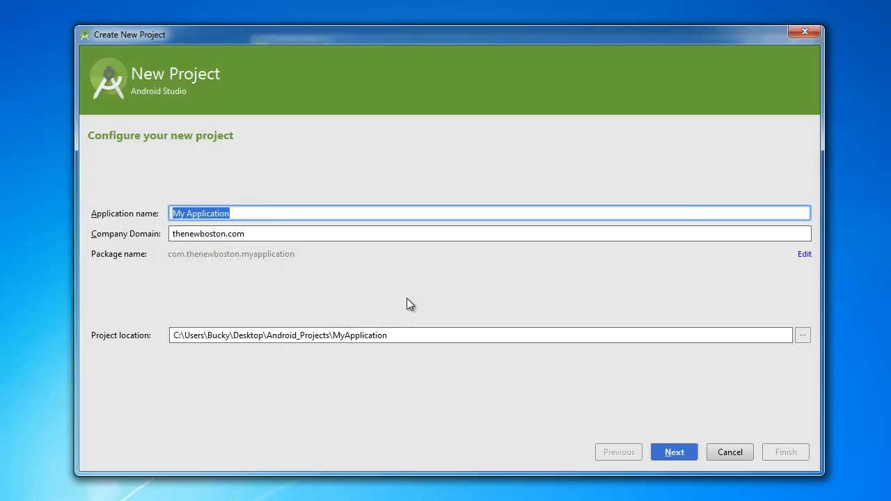
- Type 'Intent' as the start of the new application name
{"action": "type", "text": "Intent Examp"}
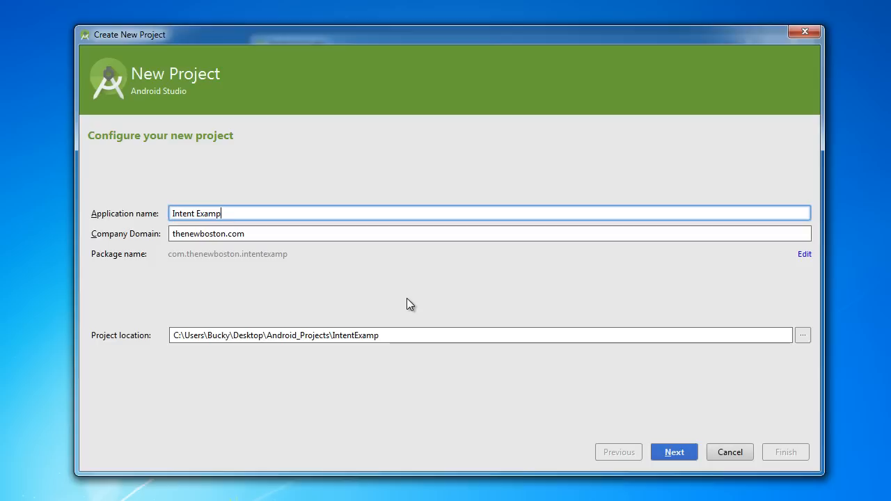
- Accept the project name and keep Phone and Tablet with the API 8 Froyo minimum SDK
{"action": "left_click", "coordinate": [673, 452]}
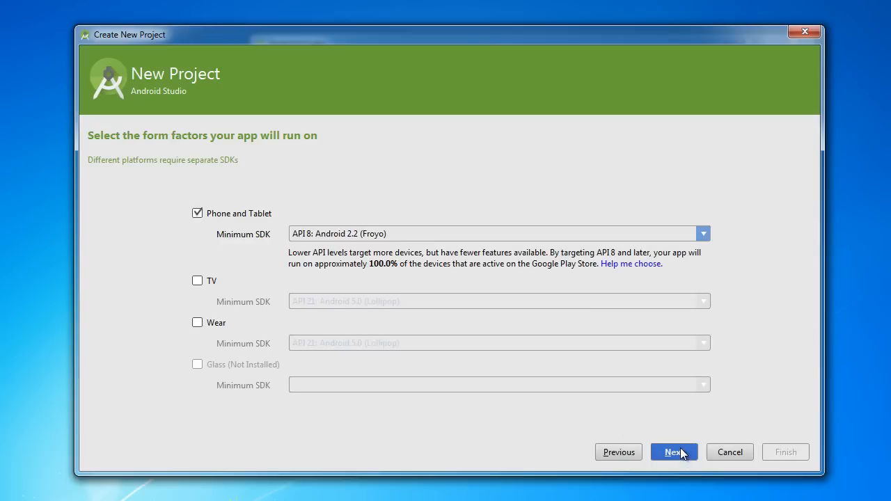
{"action": "mouse_move", "coordinate": [326, 237]}
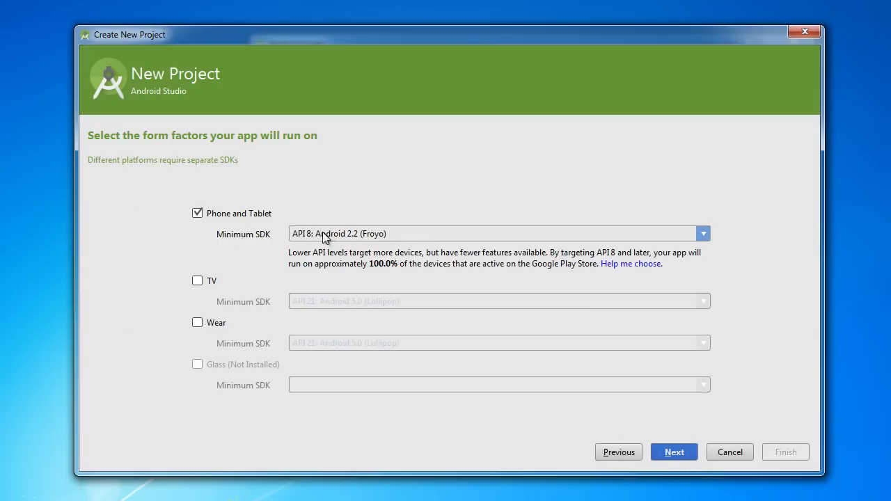
{"action": "mouse_move", "coordinate": [351, 285]}
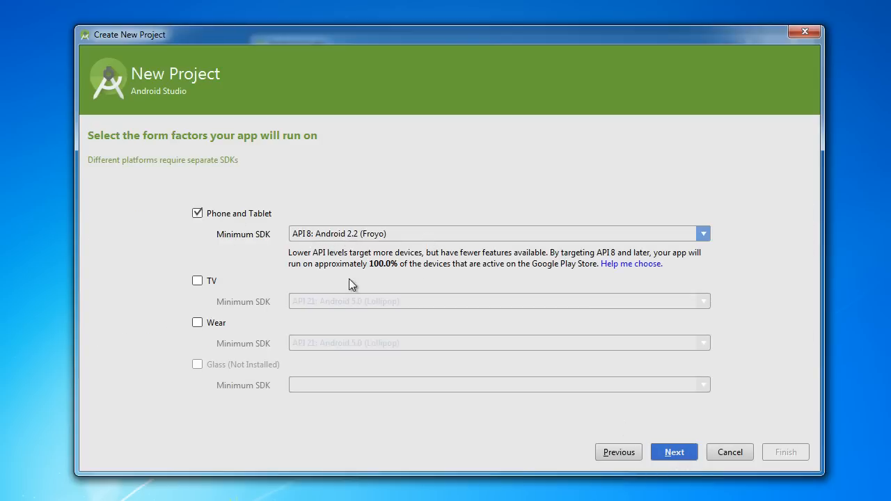
{"action": "mouse_move", "coordinate": [596, 396]}
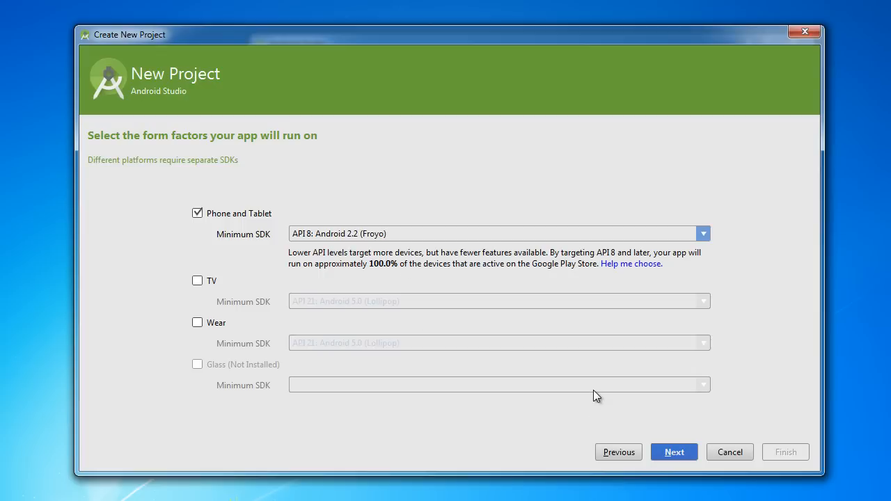
{"action": "mouse_move", "coordinate": [589, 401]}
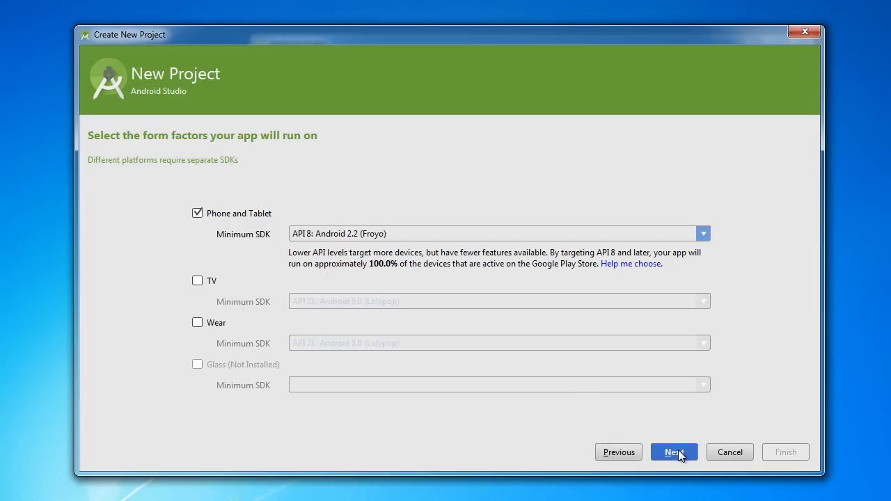
{"action": "left_click", "coordinate": [673, 452]}
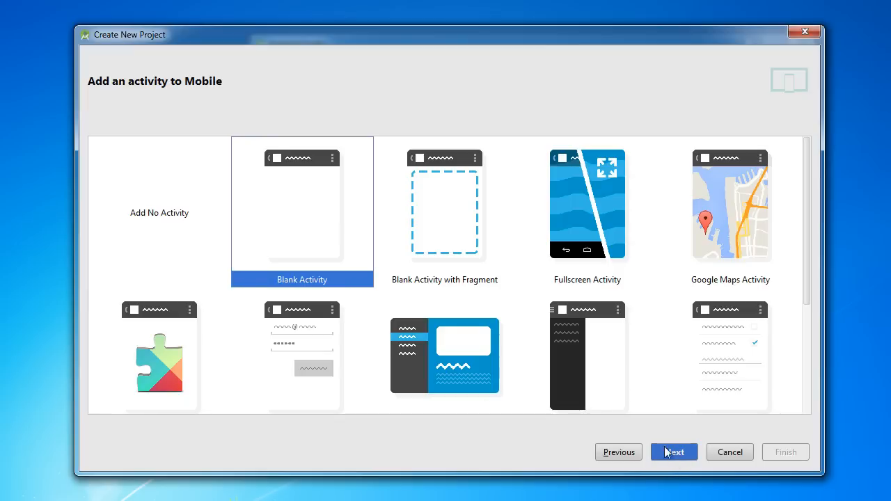
{"action": "mouse_move", "coordinate": [287, 221]}
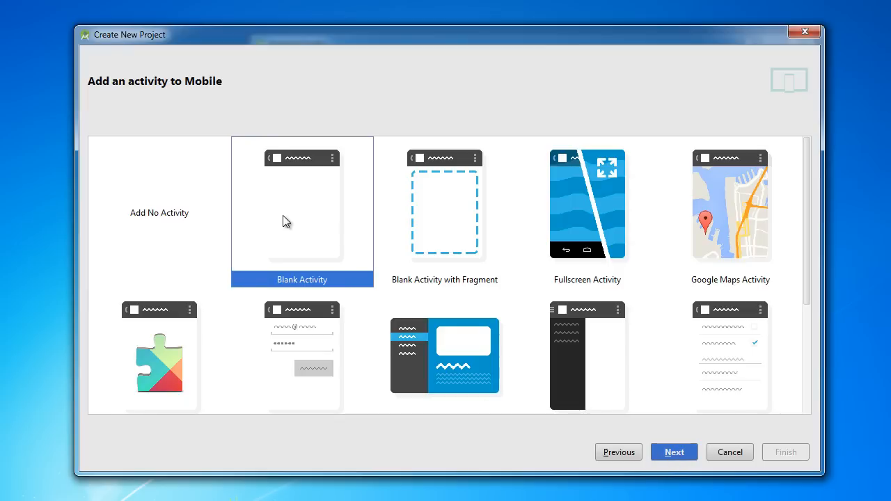
{"action": "mouse_move", "coordinate": [312, 242]}
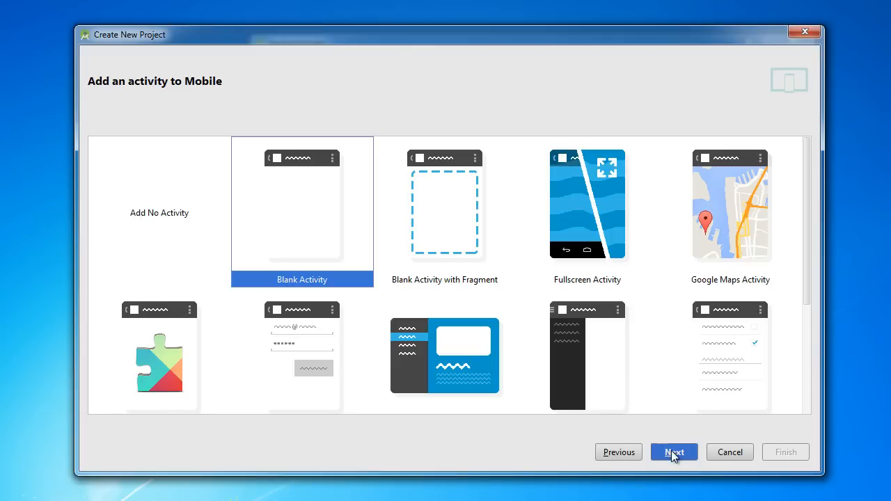
- Choose the Blank Activity template, name the activity Apples, and finish
{"action": "left_click", "coordinate": [673, 452]}
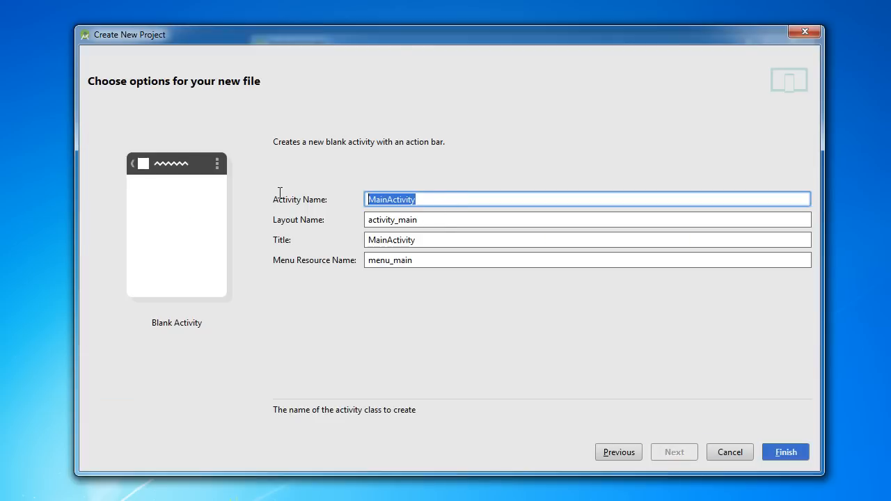
{"action": "type", "text": "Apples"}
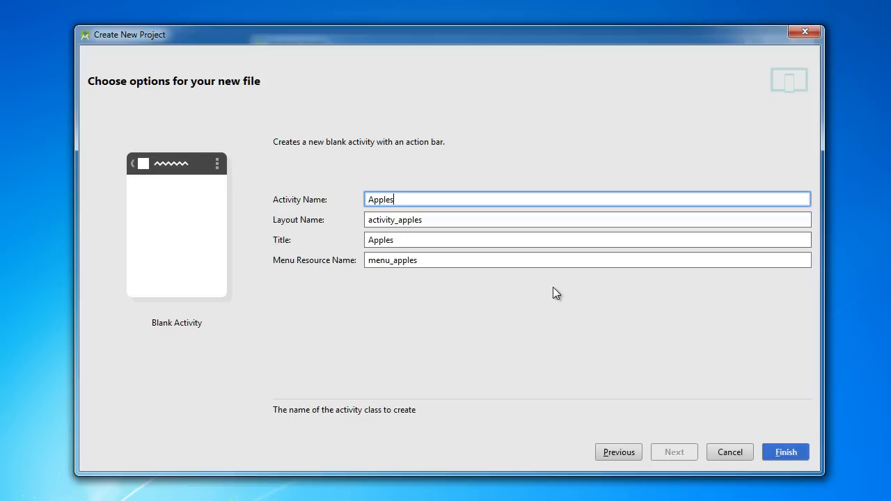
{"action": "mouse_move", "coordinate": [544, 291]}
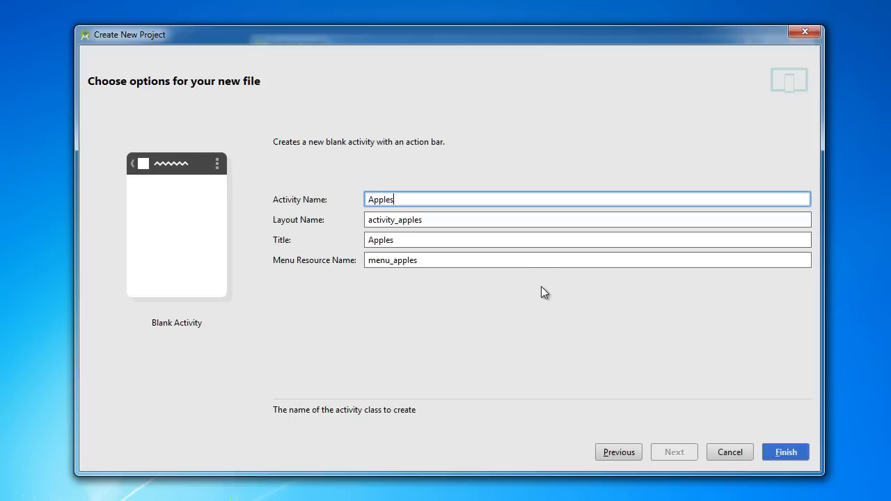
{"action": "mouse_move", "coordinate": [539, 282]}
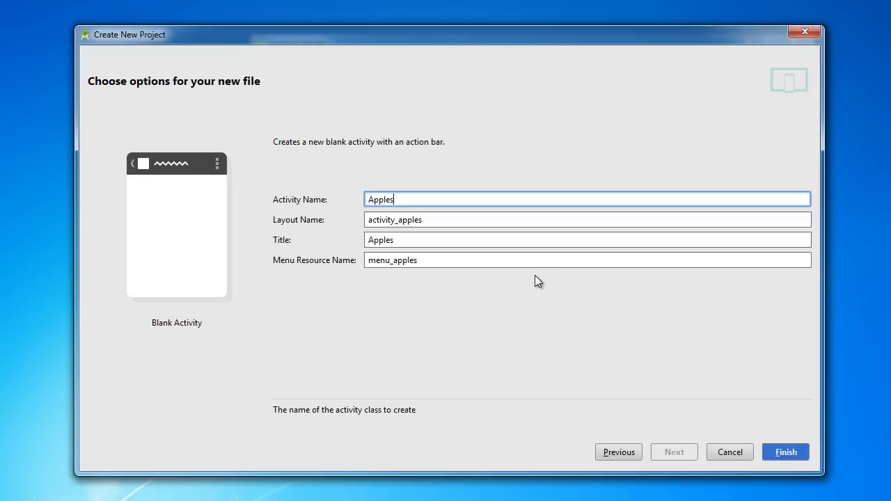
{"action": "mouse_move", "coordinate": [524, 287]}
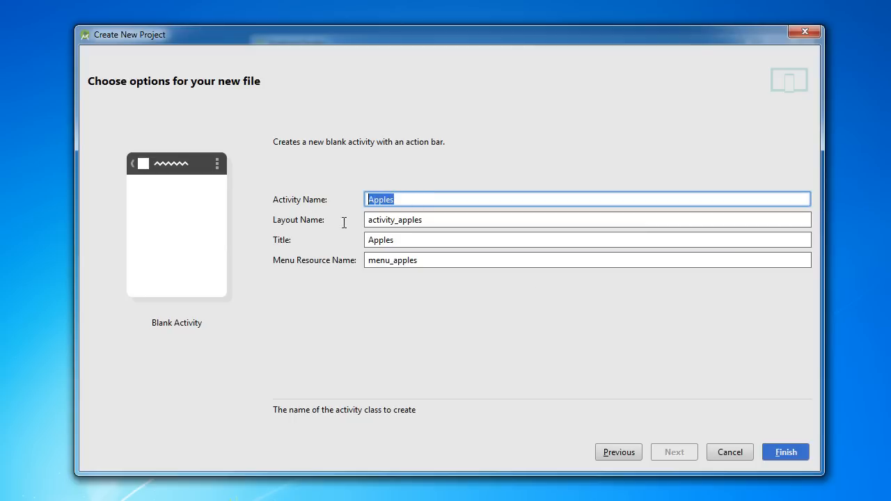
{"action": "left_click", "coordinate": [411, 199]}
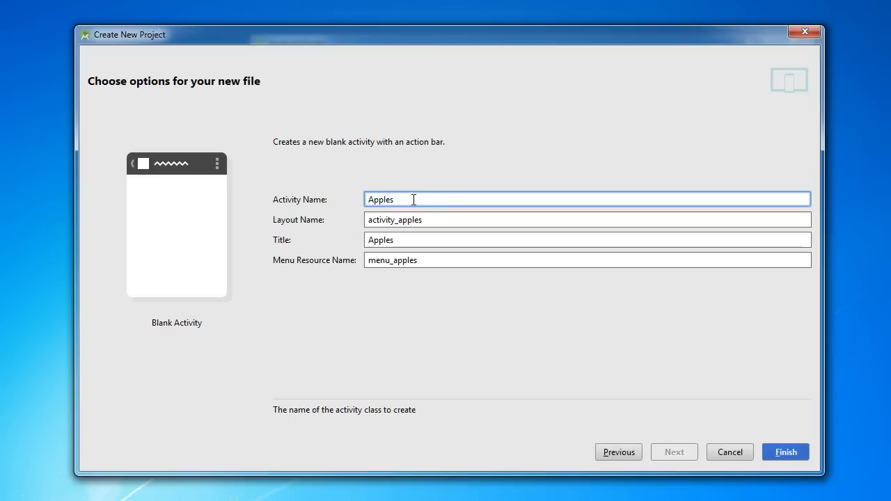
{"action": "mouse_move", "coordinate": [346, 196]}
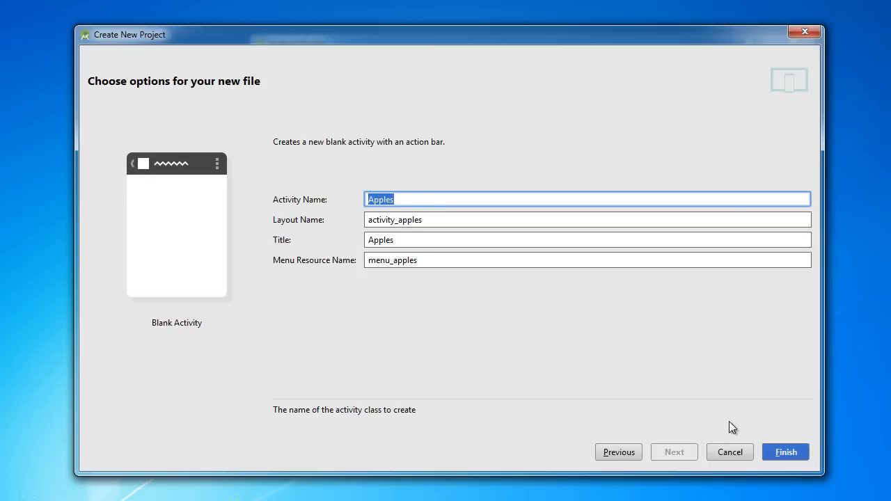
{"action": "left_click", "coordinate": [786, 451]}
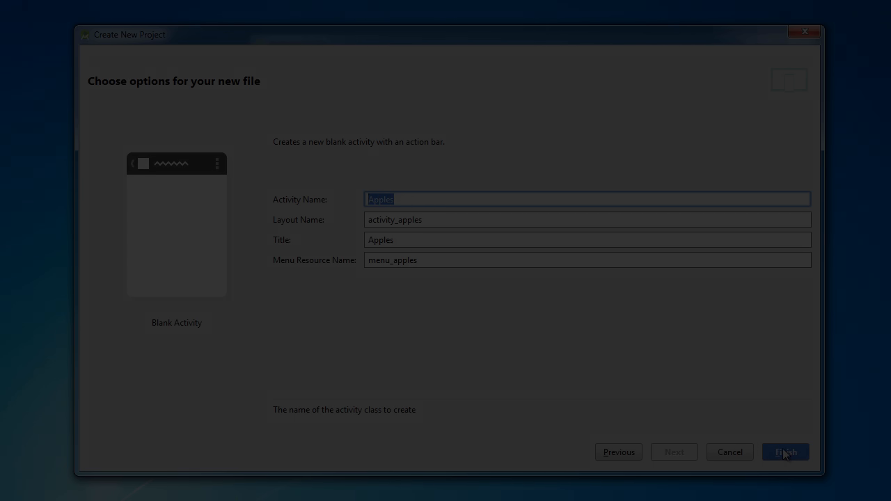
- Delete the Hello world TextView and set the RelativeLayout background to #009900
{"action": "left_click", "coordinate": [784, 452]}
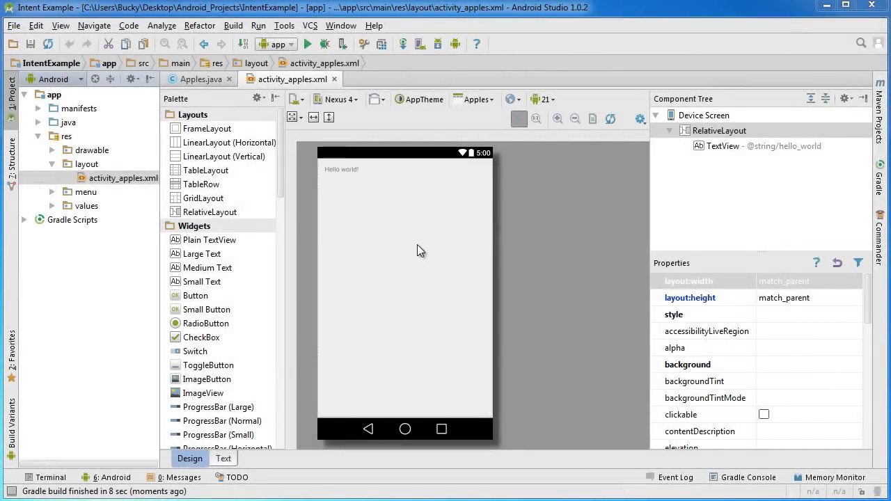
{"action": "mouse_move", "coordinate": [715, 158]}
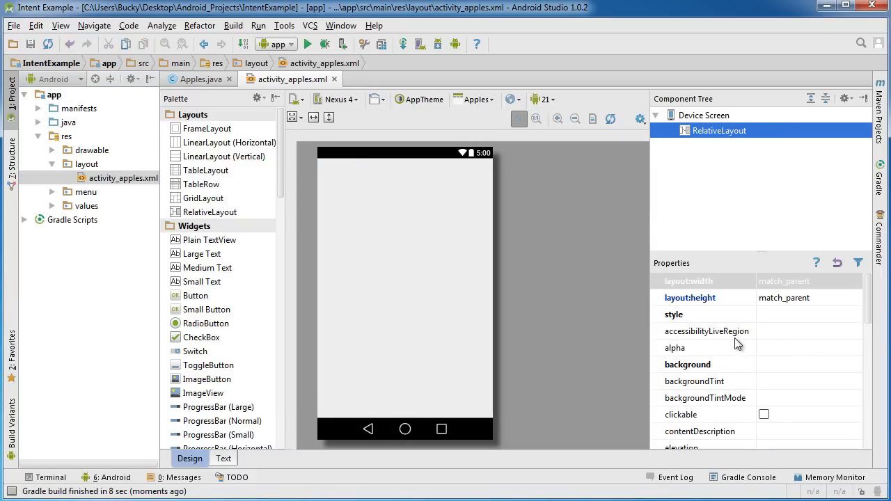
{"action": "mouse_move", "coordinate": [717, 118]}
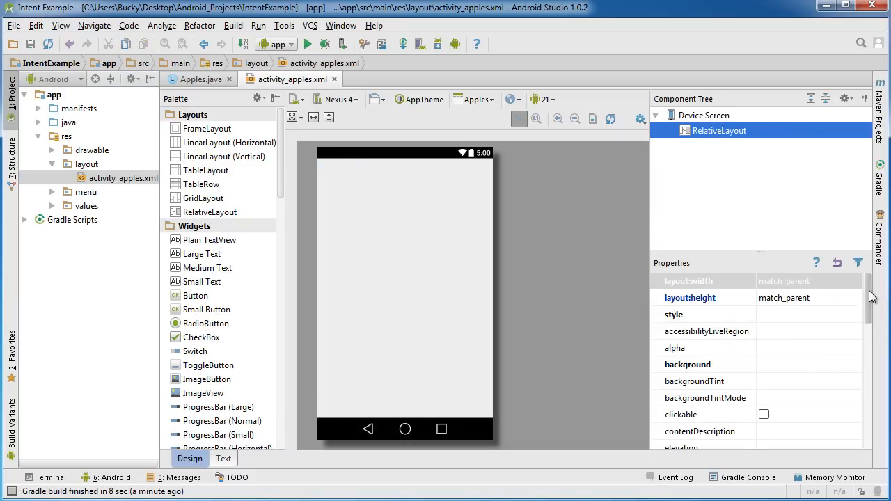
{"action": "scroll", "scroll_direction": "down", "scroll_amount": 3}
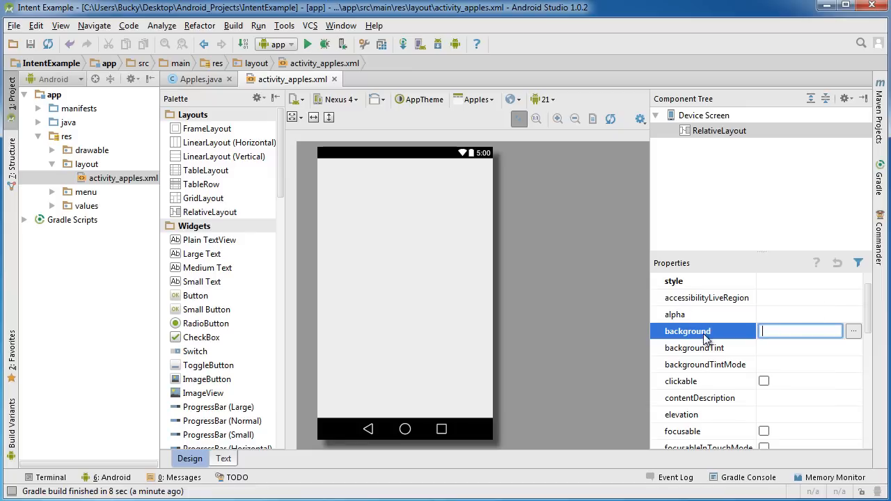
{"action": "type", "text": "#"}
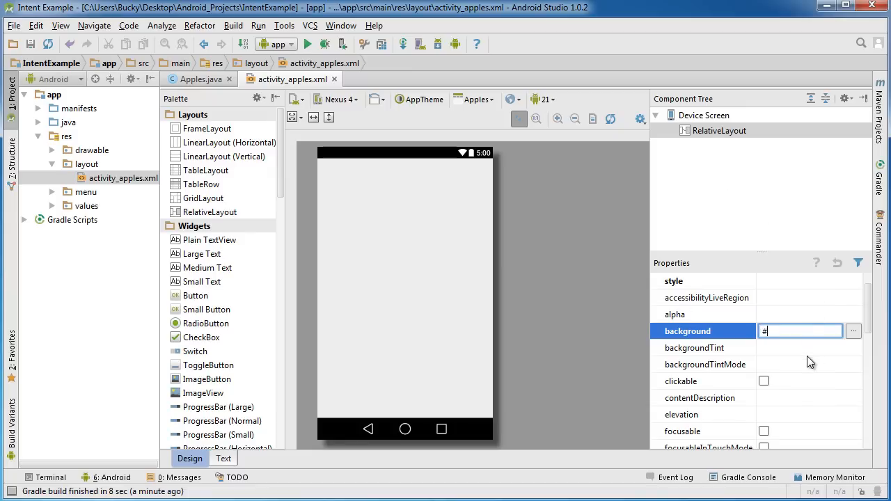
{"action": "type", "text": "009900"}
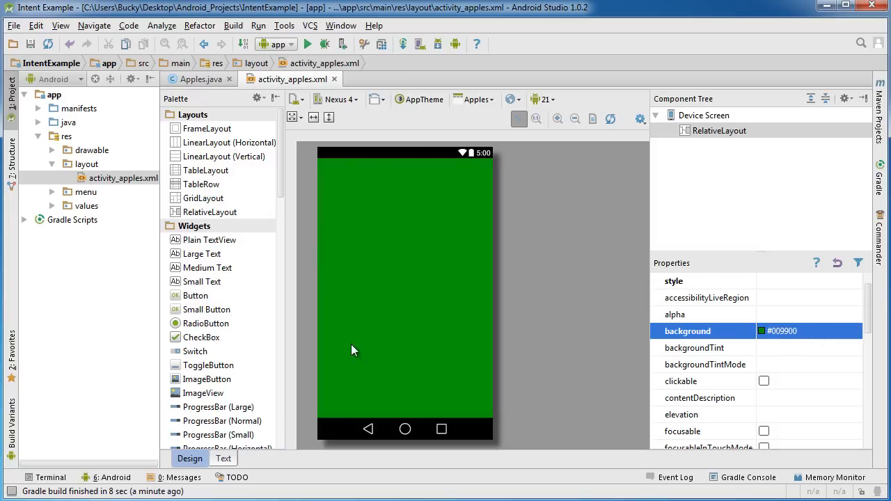
{"action": "mouse_move", "coordinate": [406, 274]}
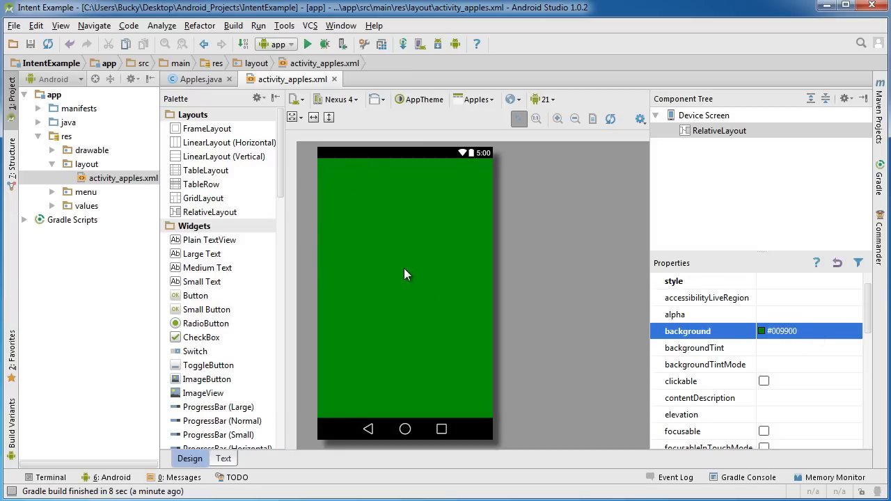
{"action": "mouse_move", "coordinate": [389, 263]}
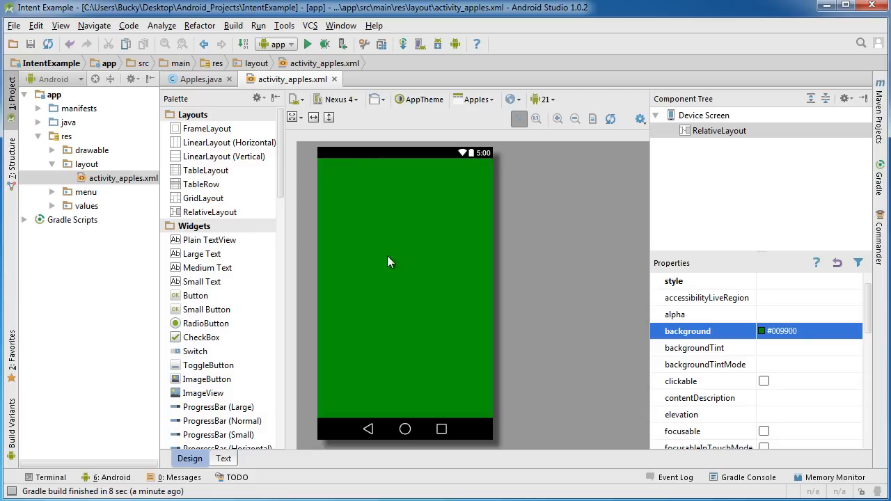
{"action": "mouse_move", "coordinate": [182, 248]}
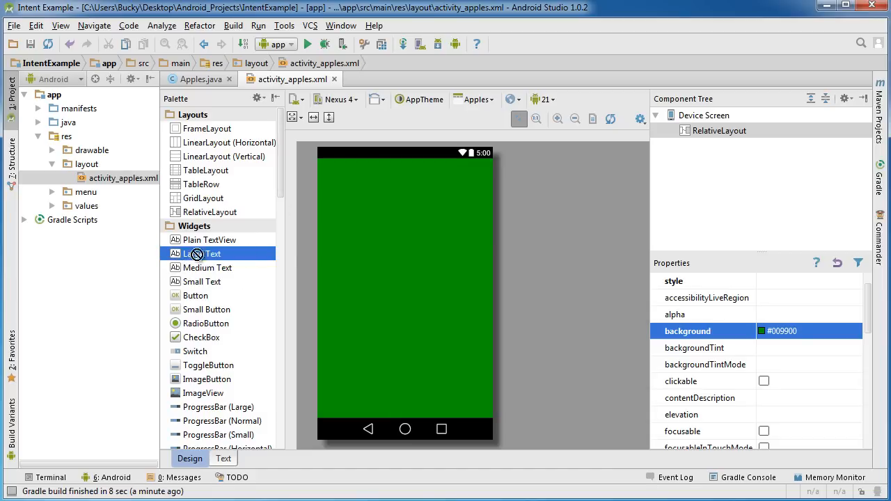
- Add a large text label reading 'Apples' near the top centre of the layout
{"action": "left_click_drag", "start_coordinate": [206, 253], "coordinate": [405, 219]}
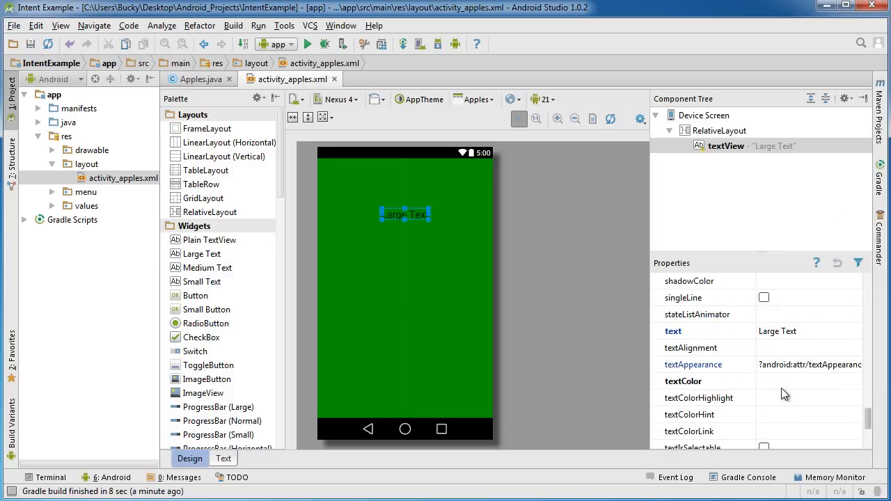
{"action": "type", "text": "App"}
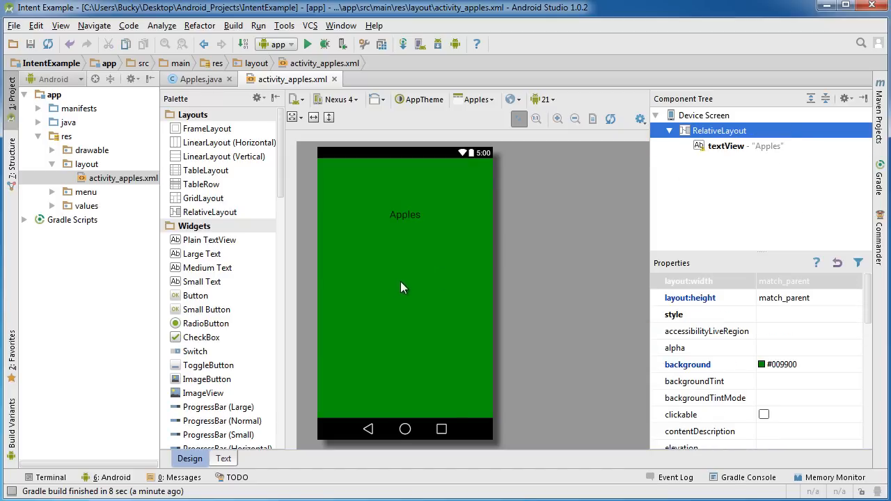
{"action": "mouse_move", "coordinate": [402, 301]}
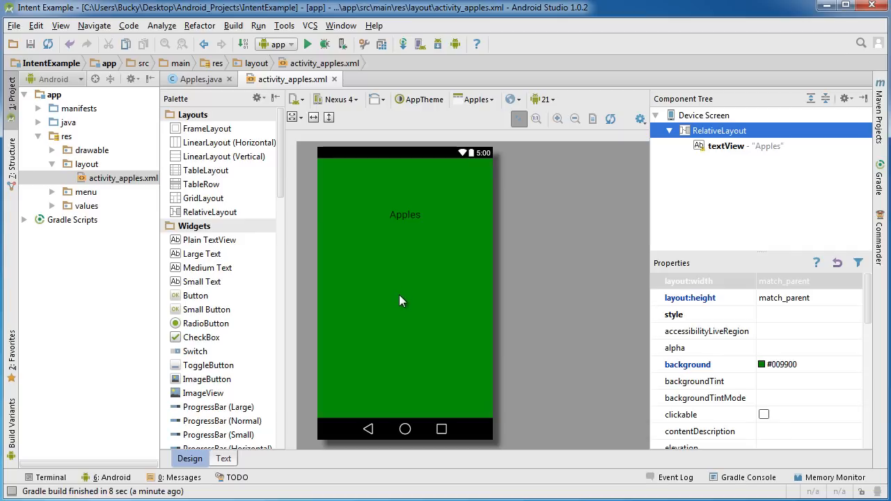
{"action": "mouse_move", "coordinate": [392, 308]}
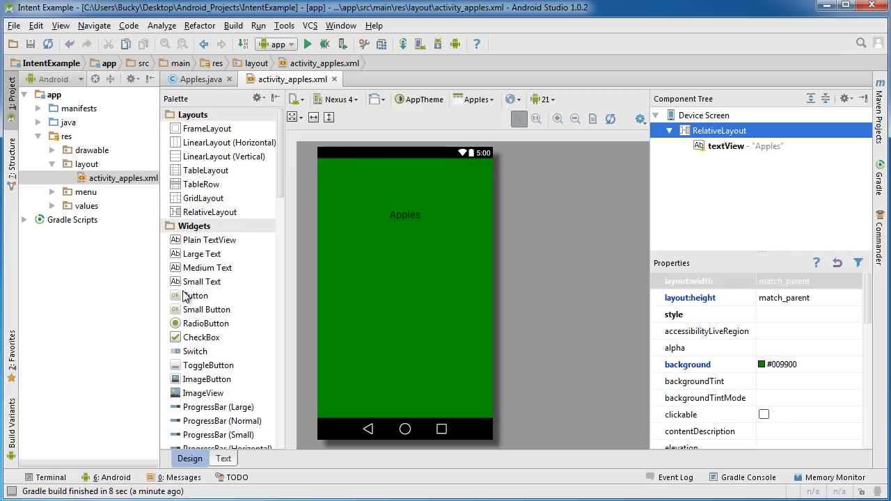
- Place a button in the centre of the Apples layout with the text 'Go to Bacon'
{"action": "left_click_drag", "start_coordinate": [195, 296], "coordinate": [404, 272]}
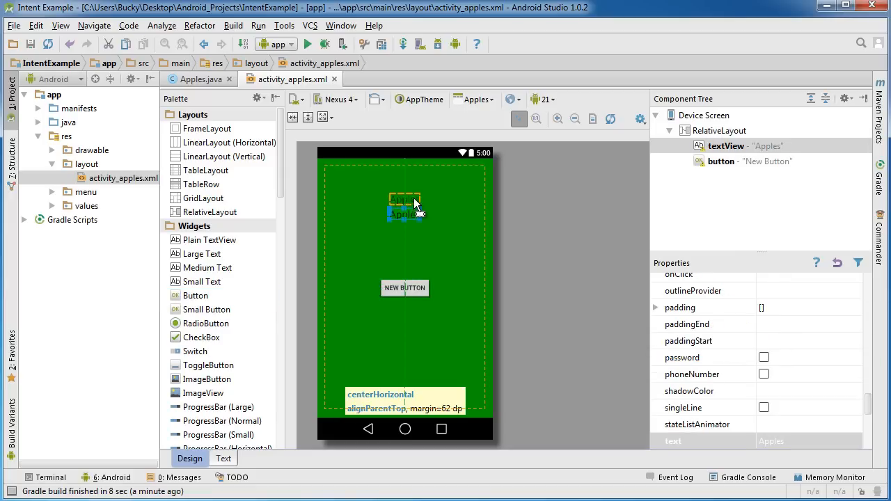
{"action": "left_click", "coordinate": [405, 288]}
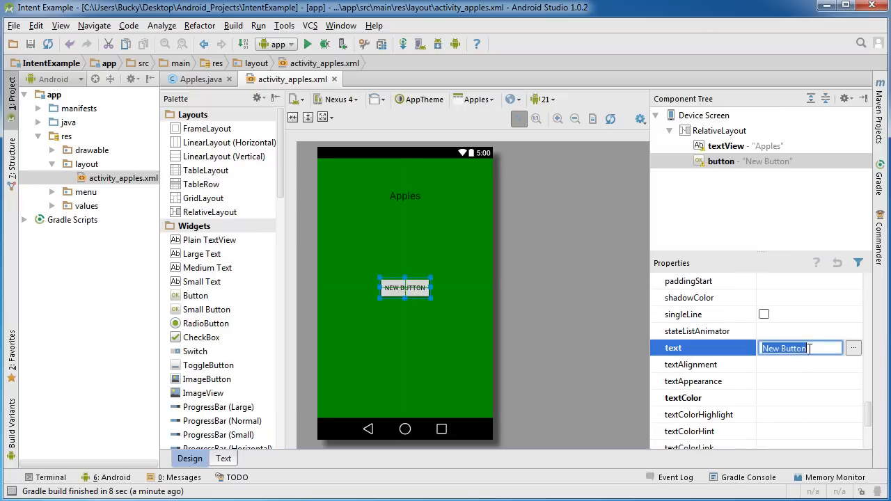
{"action": "type", "text": "Go t"}
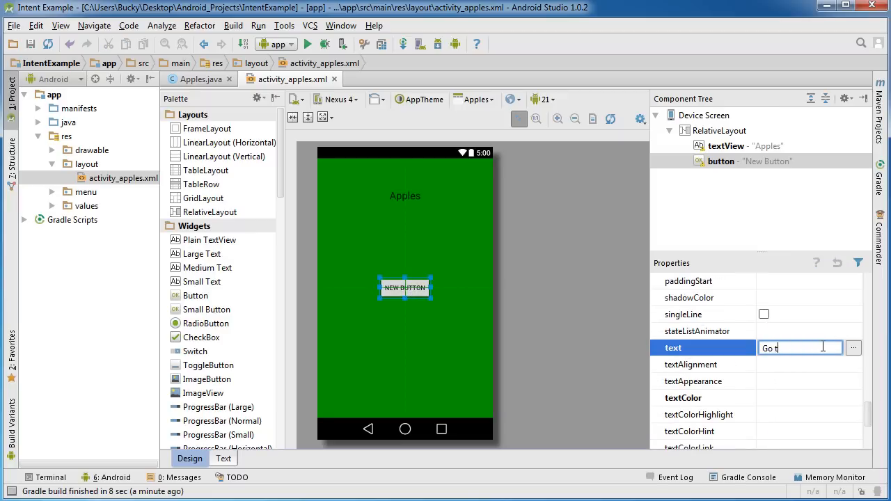
{"action": "type", "text": "o to Bacon"}
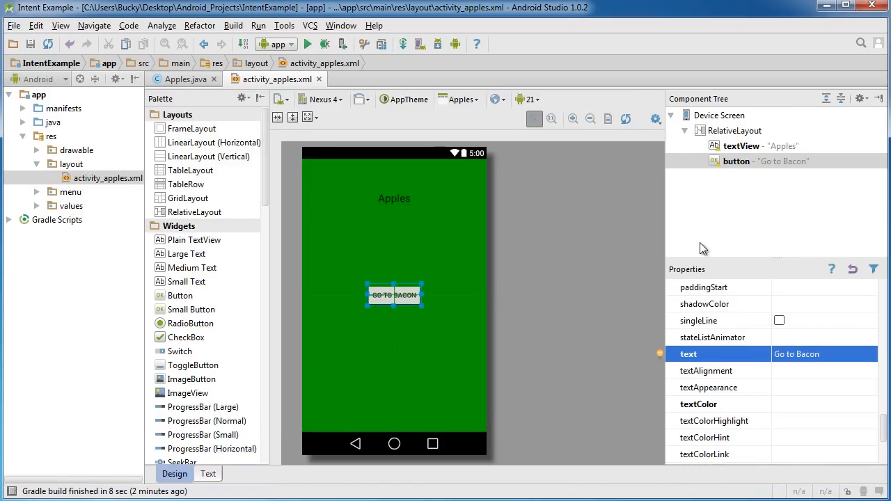
{"action": "mouse_move", "coordinate": [756, 152]}
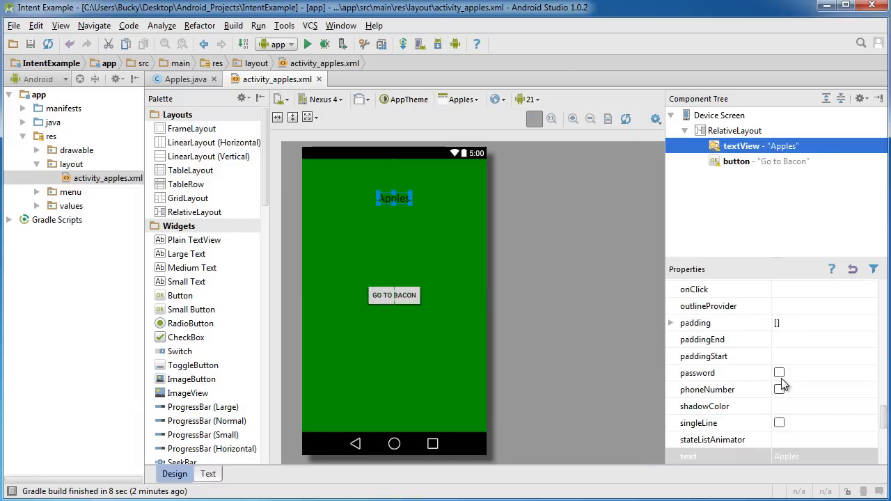
- Set the label's ID to applesText and the button's ID to applesButton
{"action": "scroll", "scroll_direction": "down", "scroll_amount": 3}
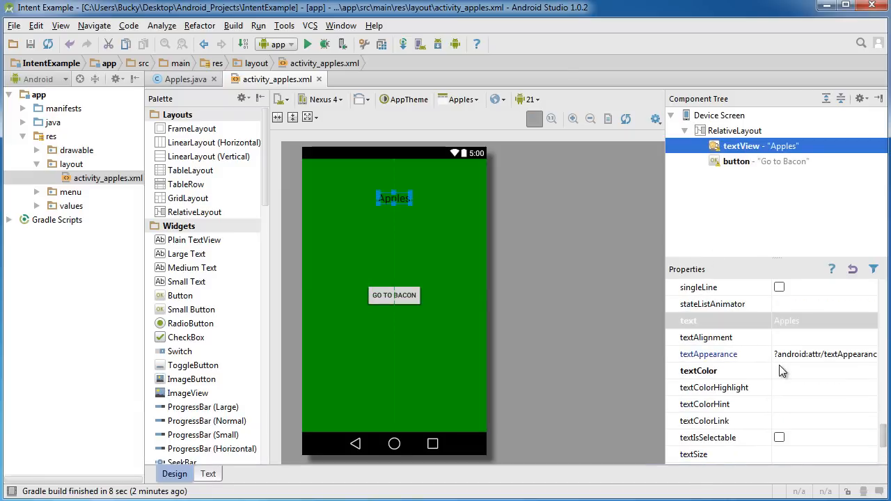
{"action": "scroll", "scroll_direction": "down", "scroll_amount": 3}
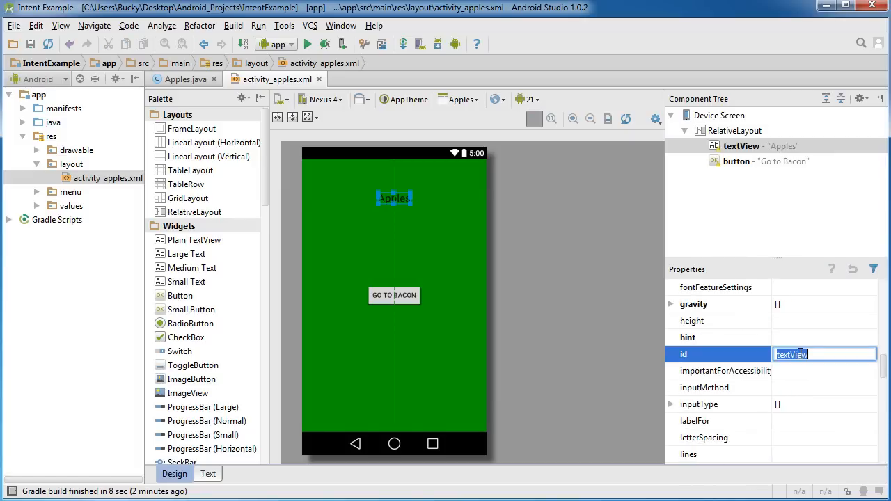
{"action": "type", "text": "apples"}
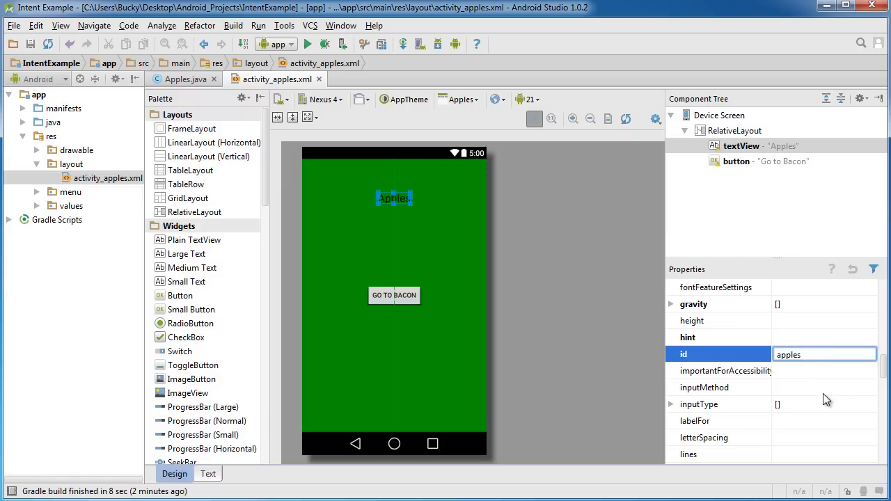
{"action": "type", "text": "applesText"}
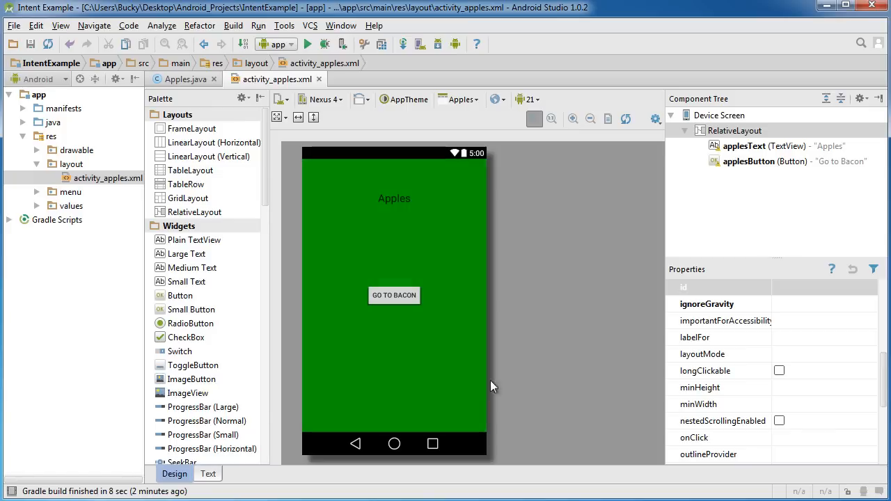
{"action": "left_click", "coordinate": [393, 199]}
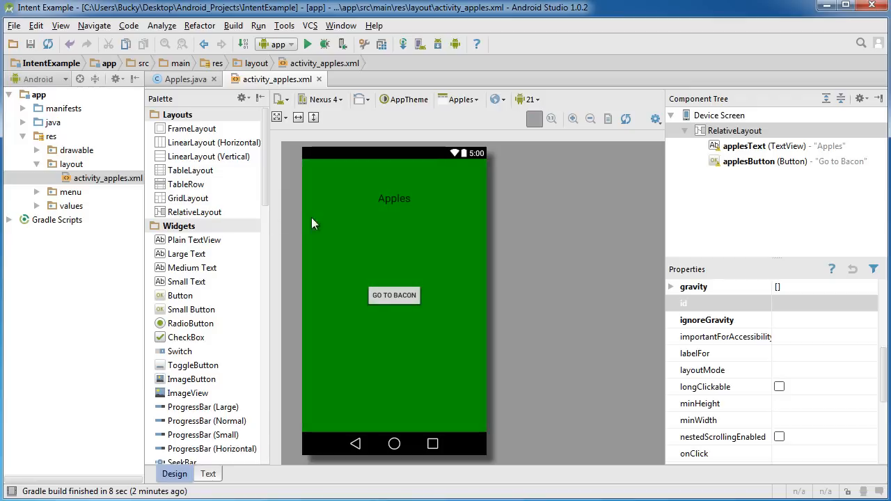
{"action": "mouse_move", "coordinate": [399, 430]}
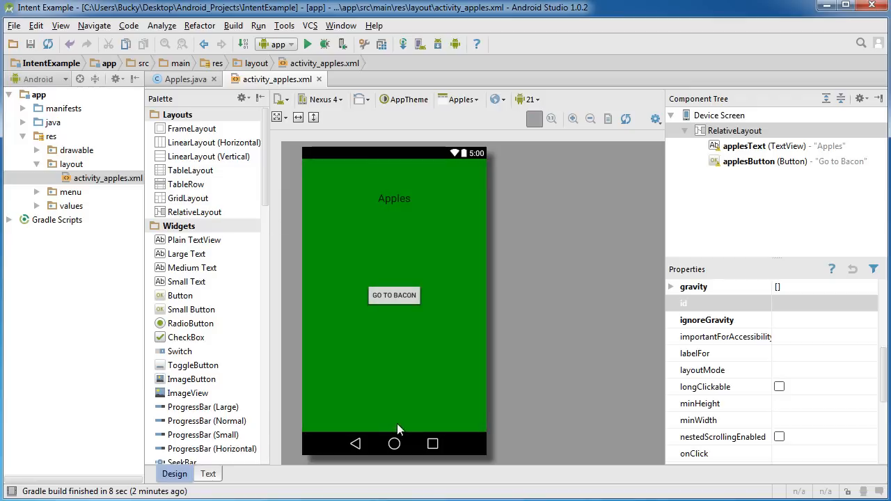
{"action": "mouse_move", "coordinate": [418, 325]}
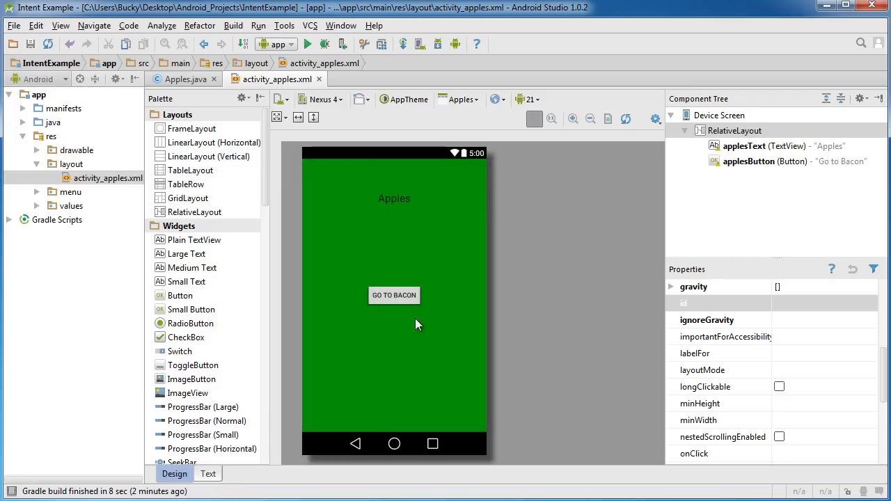
- Add android:onClick="onClick" to the Go to Bacon Button element in the layout XML
{"action": "left_click", "coordinate": [208, 474]}
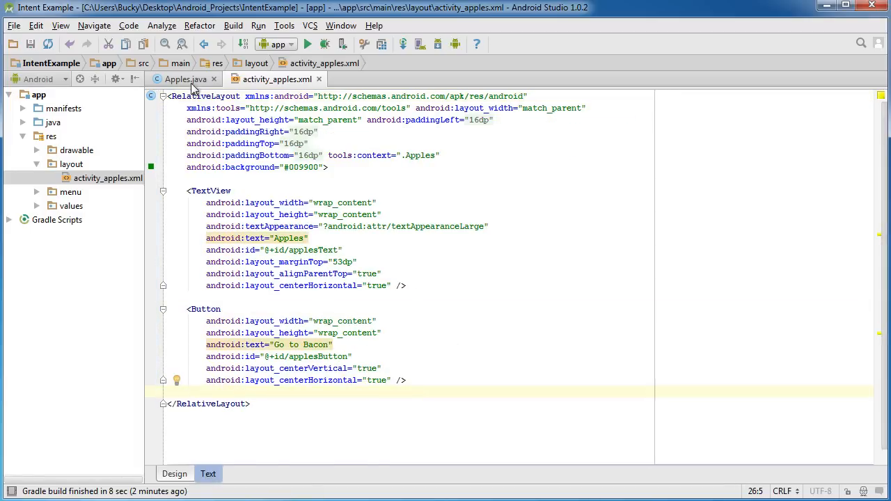
{"action": "left_click", "coordinate": [277, 78]}
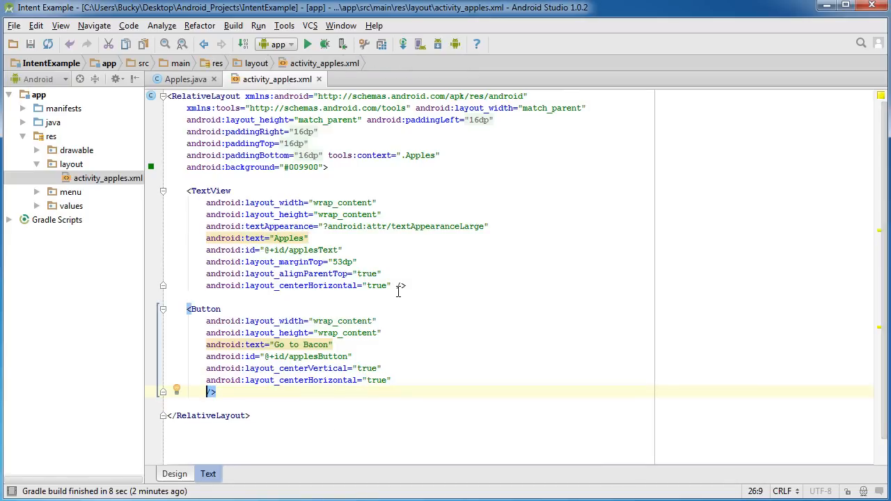
{"action": "type", "text": "android:"}
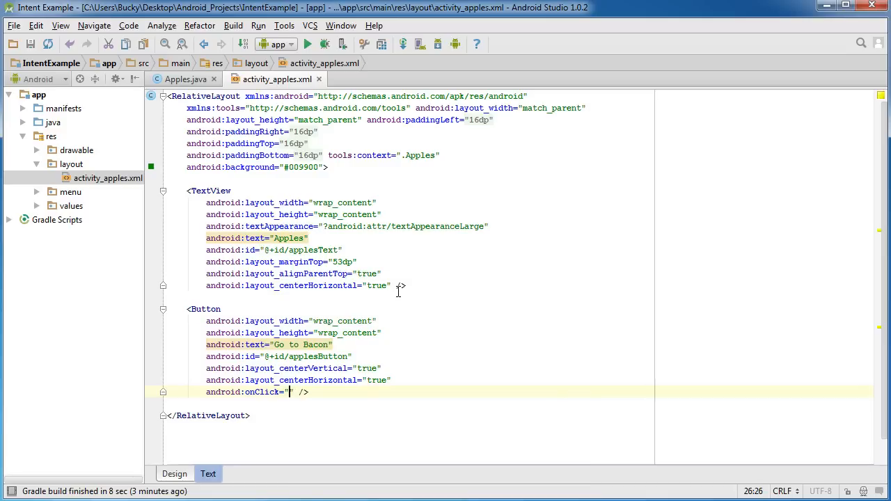
{"action": "type", "text": "onClick"}
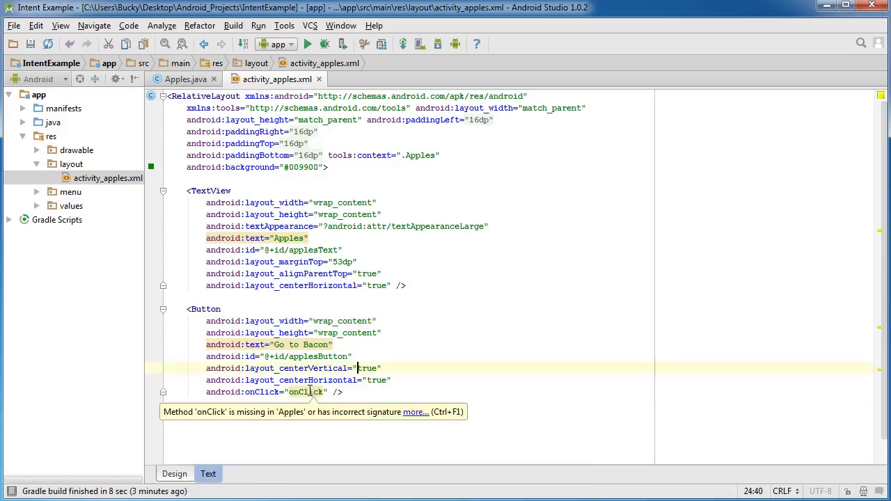
{"action": "left_click", "coordinate": [184, 79]}
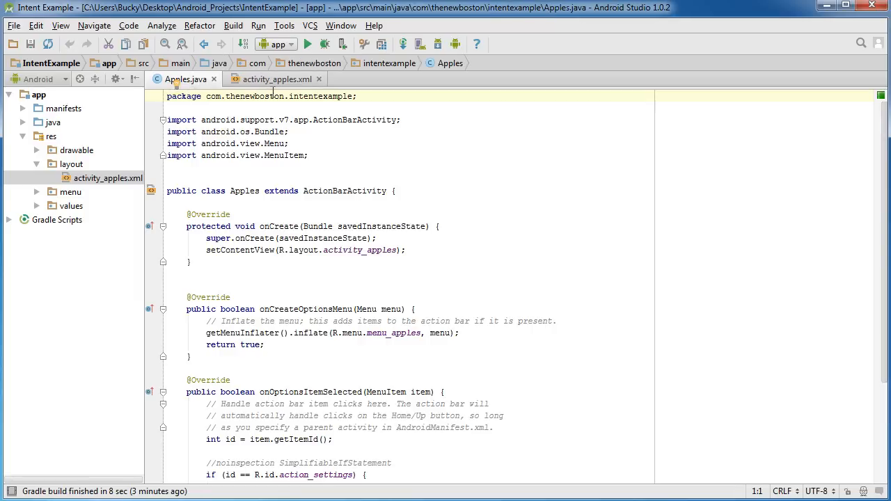
{"action": "left_click", "coordinate": [275, 79]}
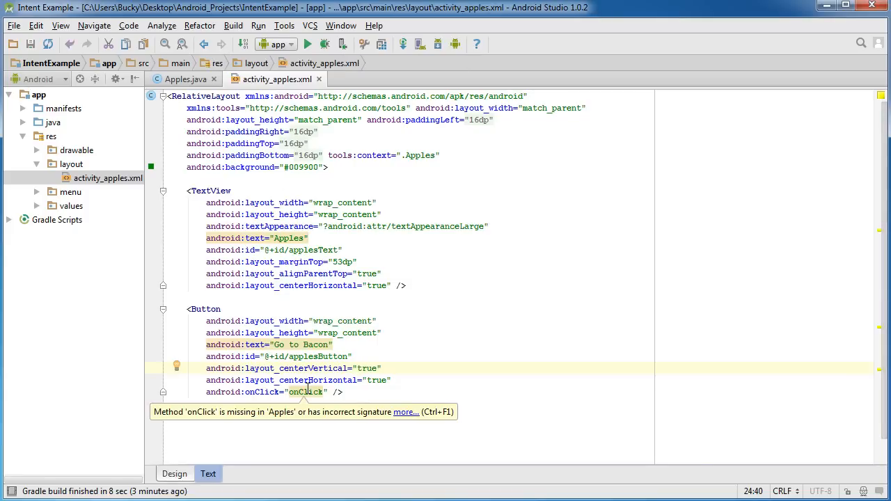
{"action": "left_click", "coordinate": [175, 473]}
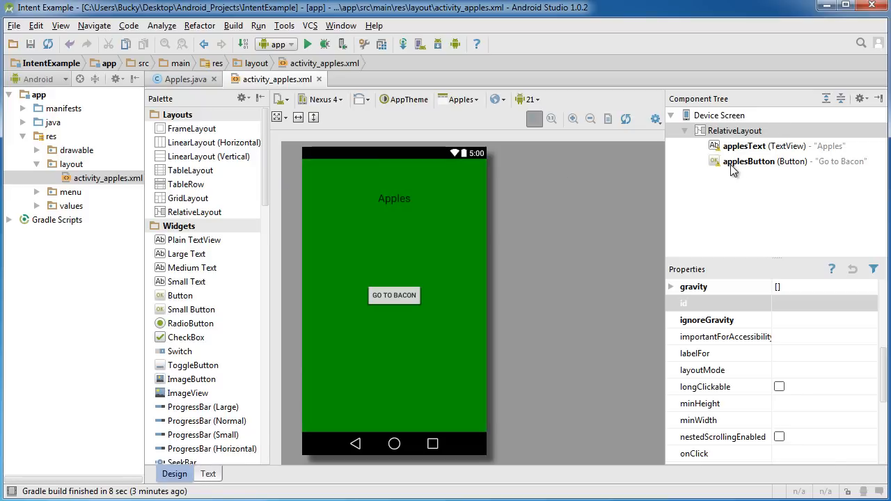
- Expand the java folder and com.thenewboston.intentexample package to reveal the Apples class
{"action": "left_click", "coordinate": [394, 199]}
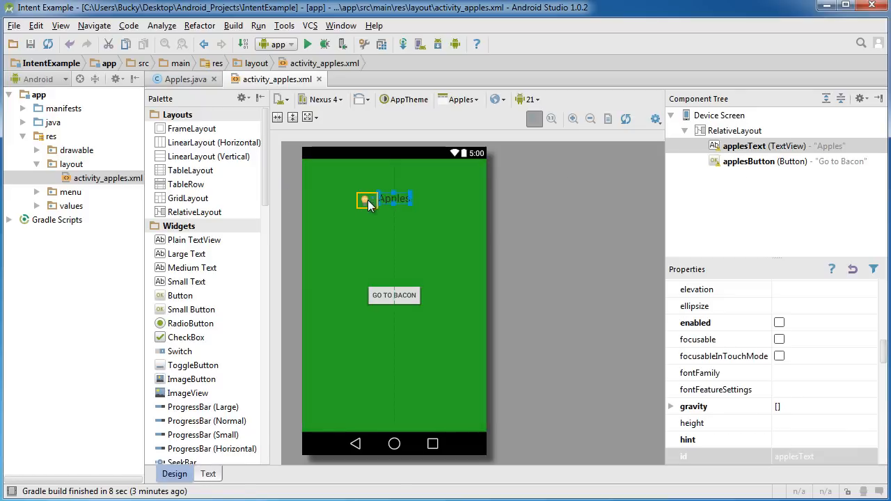
{"action": "left_click", "coordinate": [394, 294]}
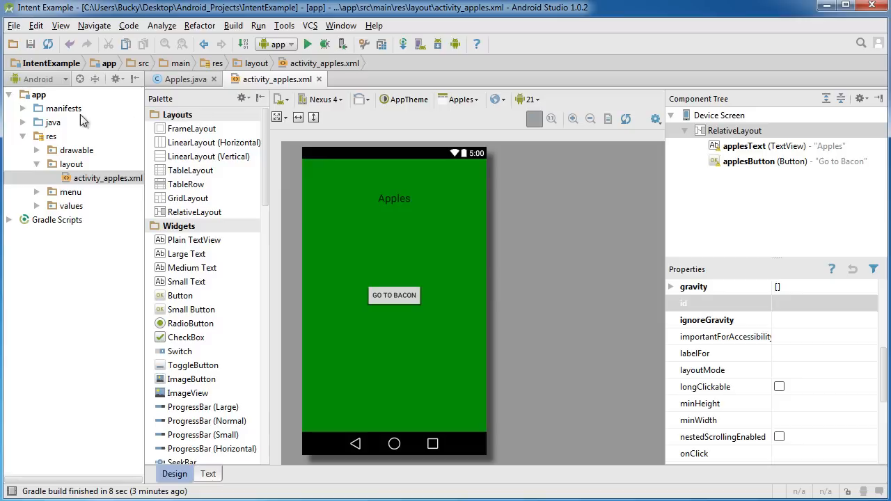
{"action": "left_click", "coordinate": [23, 122]}
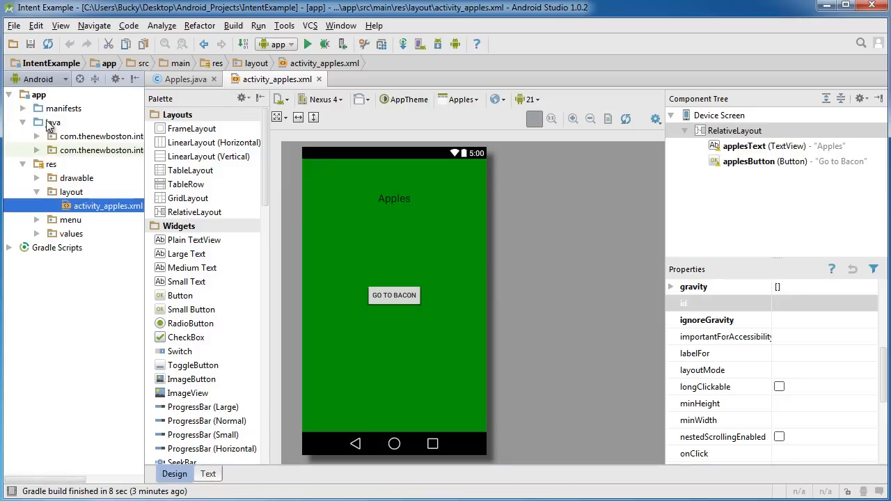
{"action": "left_click", "coordinate": [52, 122]}
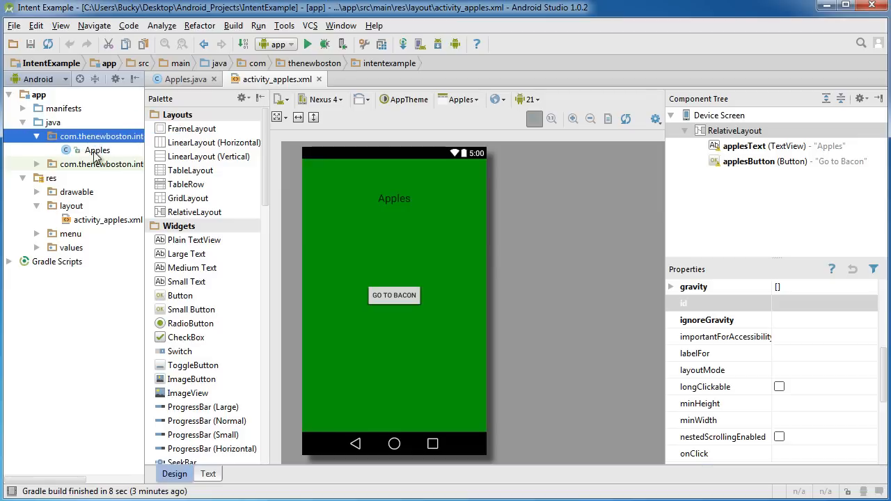
{"action": "mouse_move", "coordinate": [97, 155]}
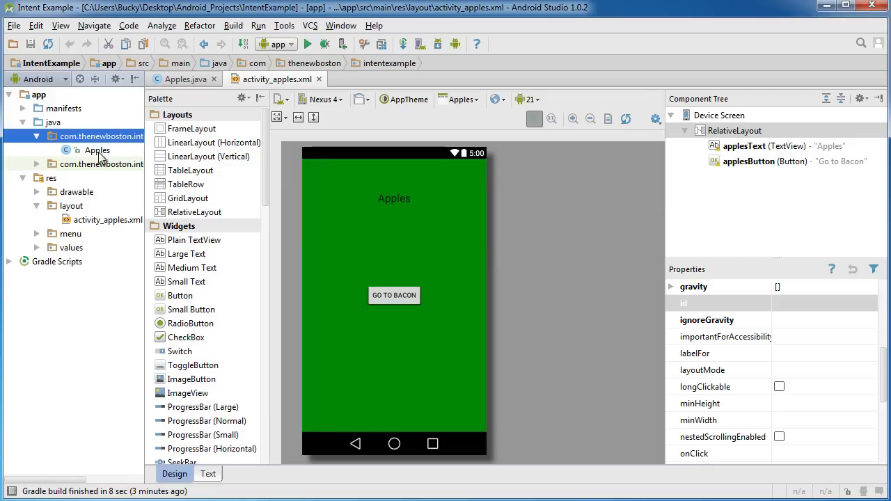
- Add a blank activity named Bacon to the com.thenewboston.intentexample package
{"action": "right_click", "coordinate": [97, 151]}
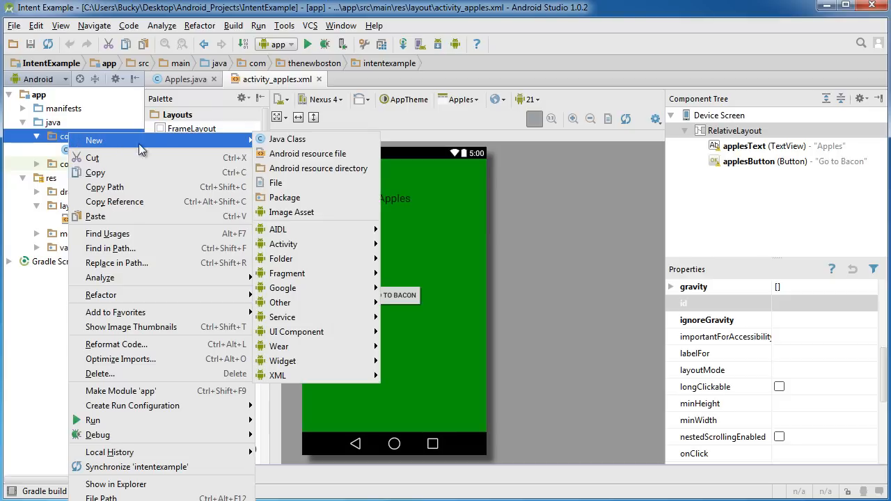
{"action": "mouse_move", "coordinate": [283, 243]}
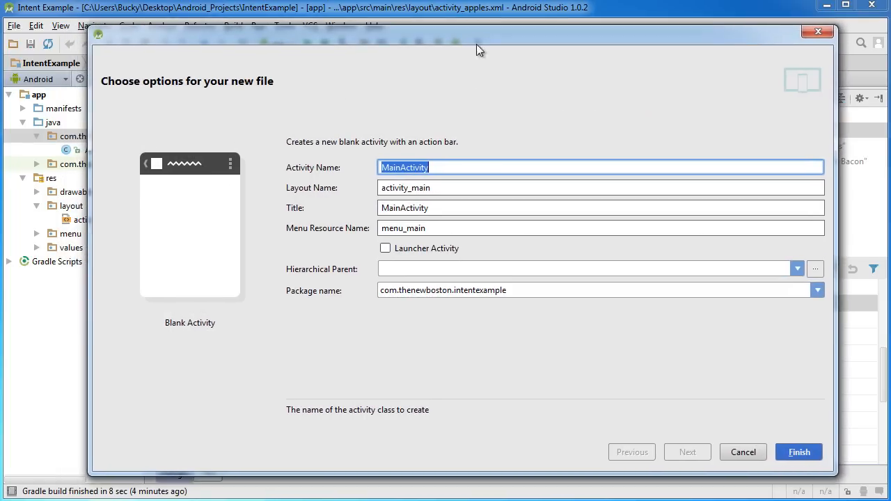
{"action": "type", "text": "Bacon"}
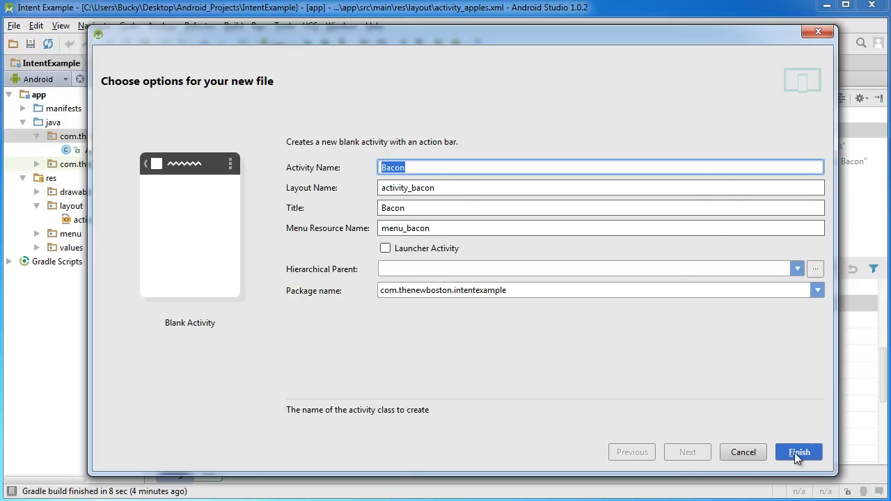
{"action": "left_click", "coordinate": [799, 452]}
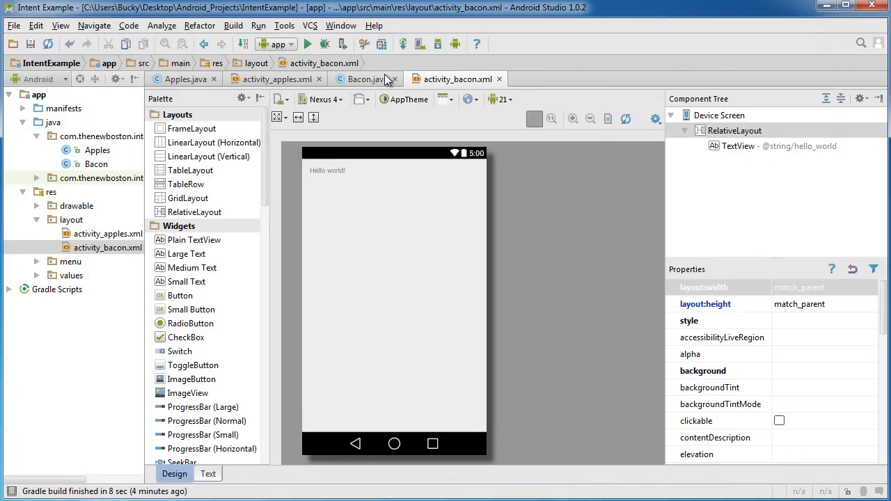
- Look over the Bacon and Apples code, then remove the Bacon layout's Hello world label
{"action": "left_click", "coordinate": [252, 79]}
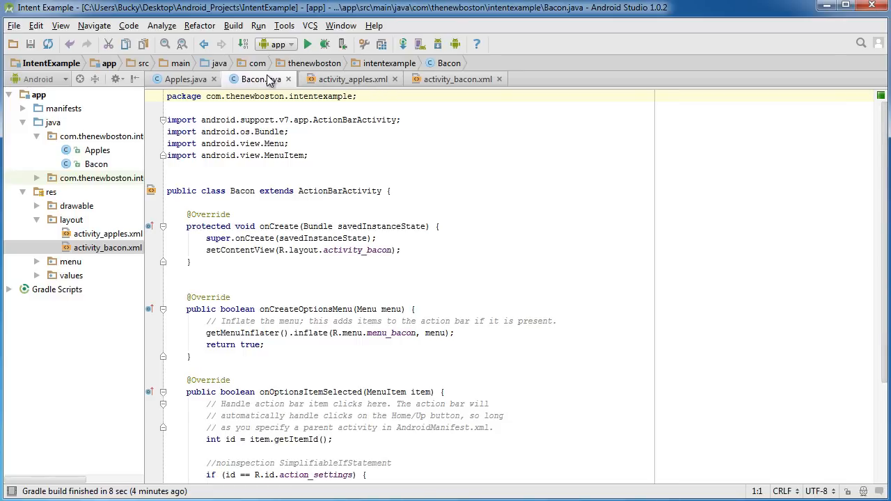
{"action": "left_click", "coordinate": [179, 79]}
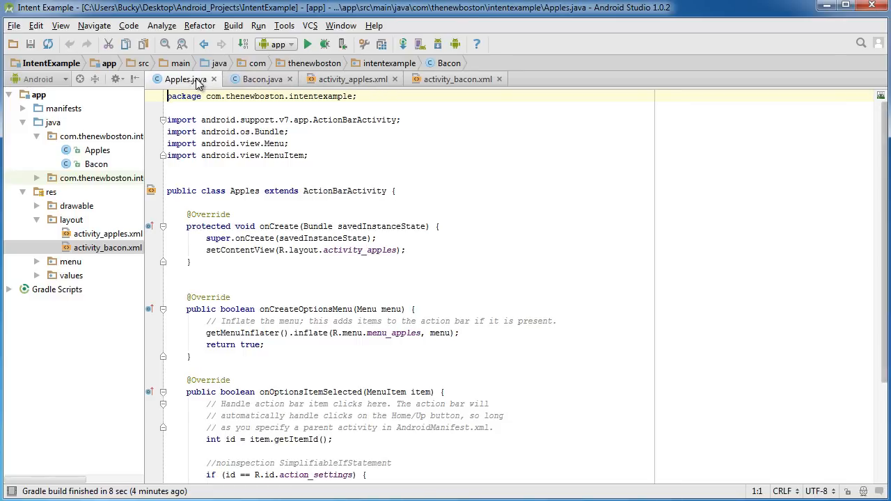
{"action": "left_click", "coordinate": [262, 79]}
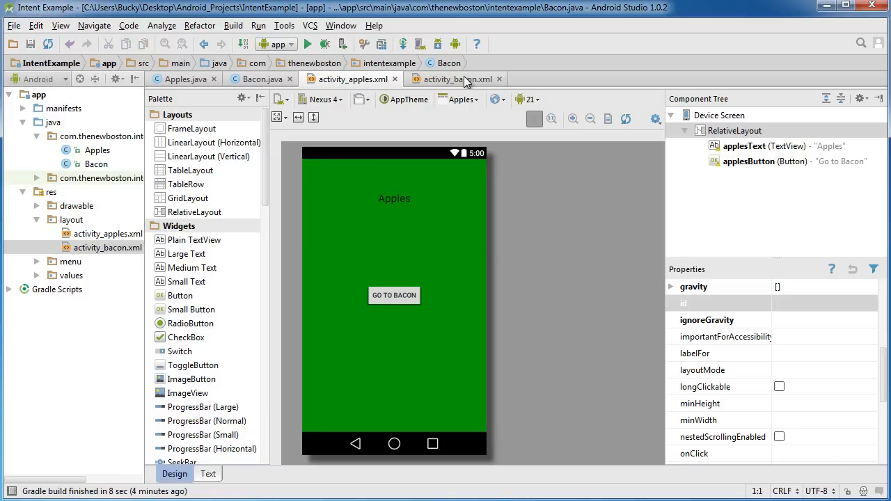
{"action": "left_click", "coordinate": [453, 78]}
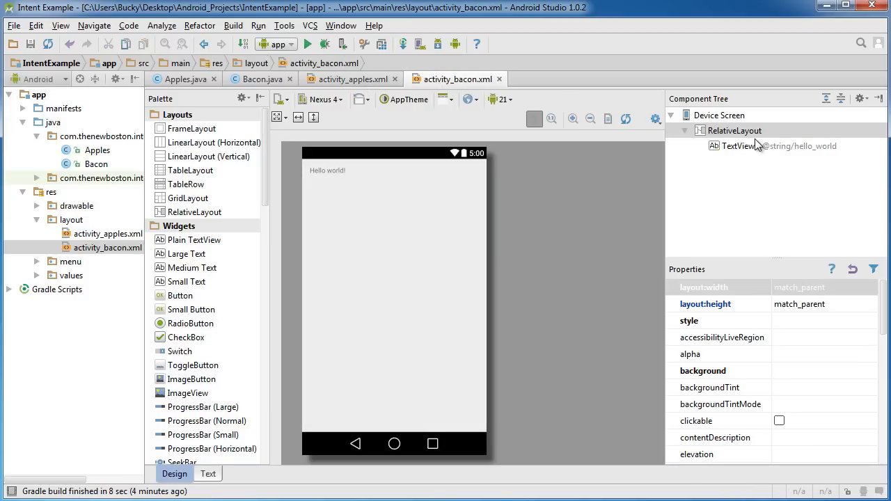
{"action": "left_click", "coordinate": [328, 170]}
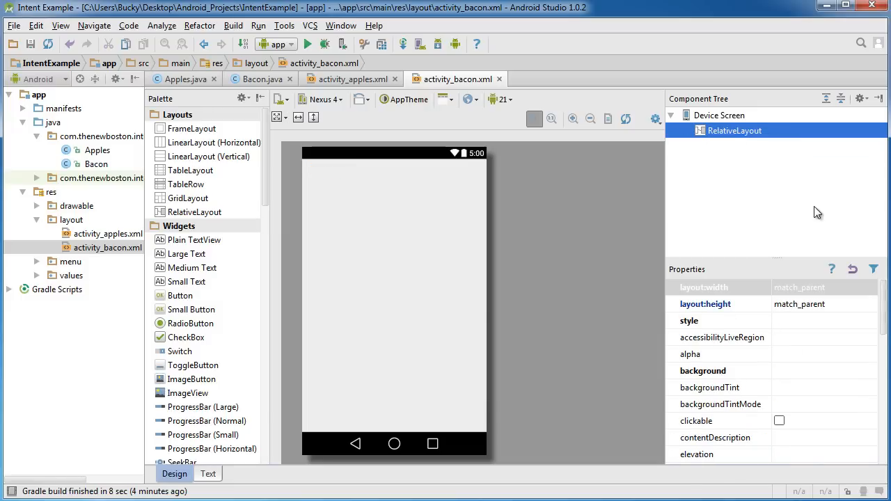
{"action": "mouse_move", "coordinate": [816, 378]}
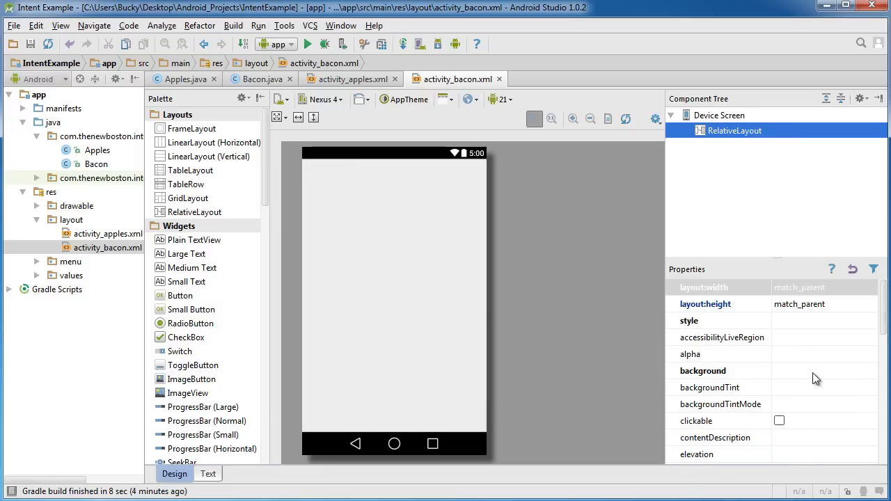
- Set the Bacon RelativeLayout background property to #72231F
{"action": "left_click", "coordinate": [814, 370]}
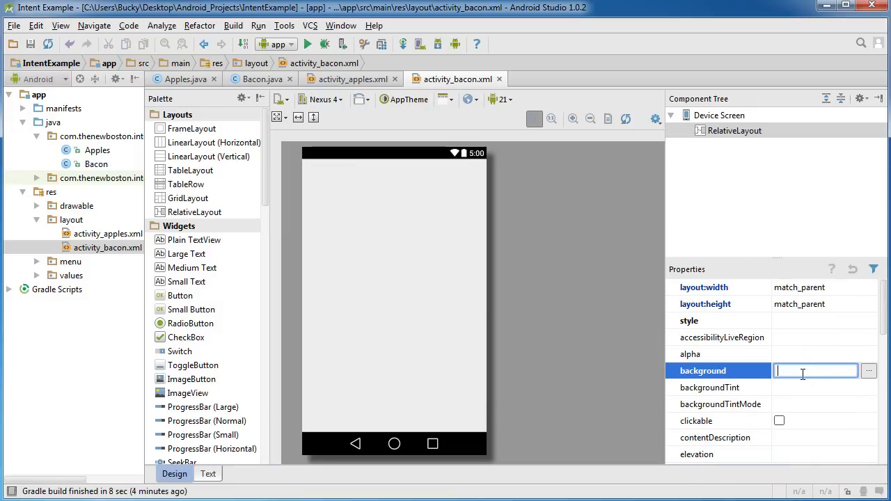
{"action": "type", "text": "#"}
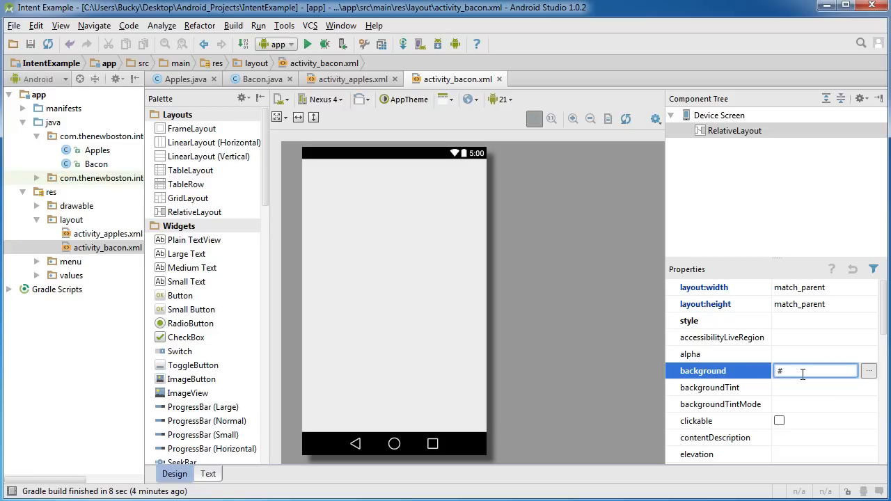
{"action": "type", "text": "72231F"}
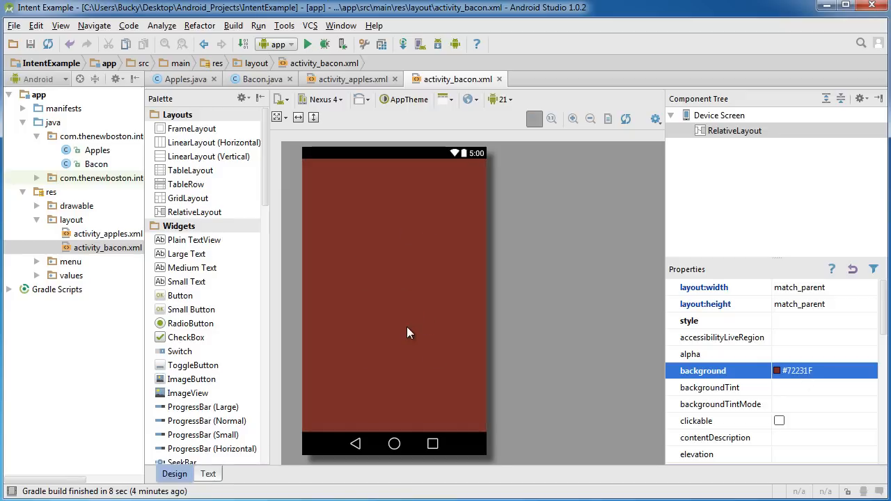
{"action": "mouse_move", "coordinate": [374, 287]}
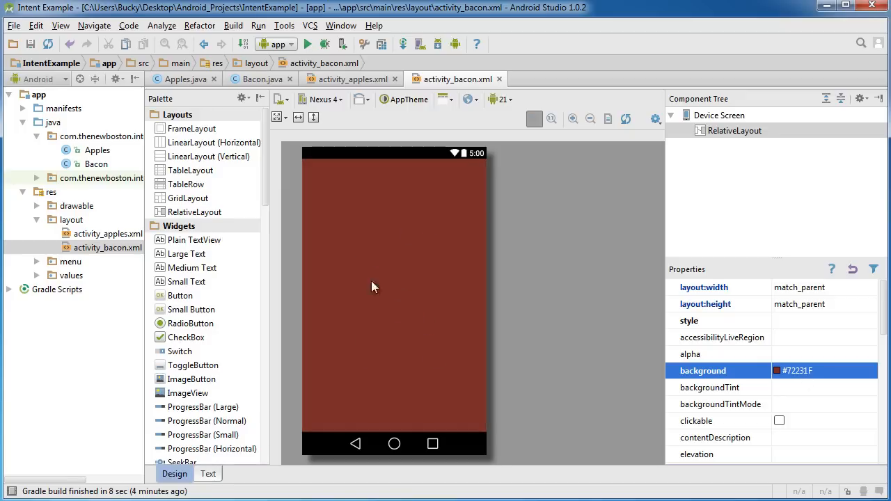
{"action": "mouse_move", "coordinate": [425, 352]}
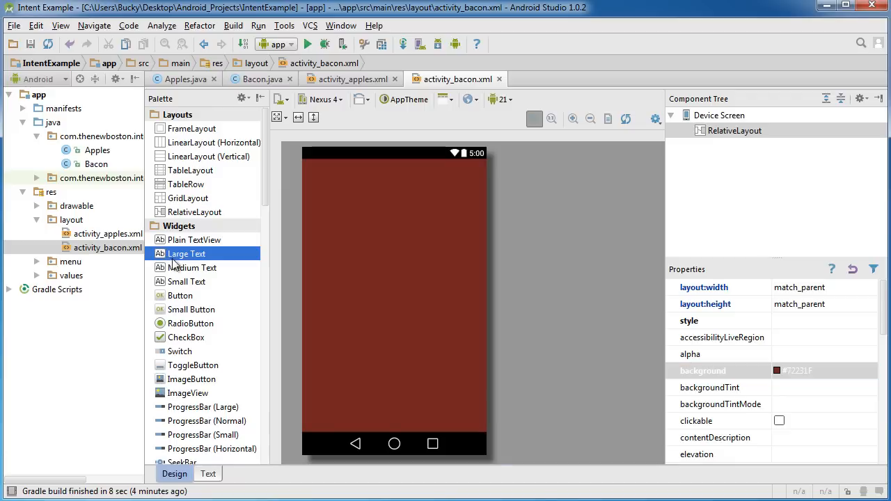
- Place a Large Text near the top with text 'Bacon' and id baconText
{"action": "left_click_drag", "start_coordinate": [186, 253], "coordinate": [394, 208]}
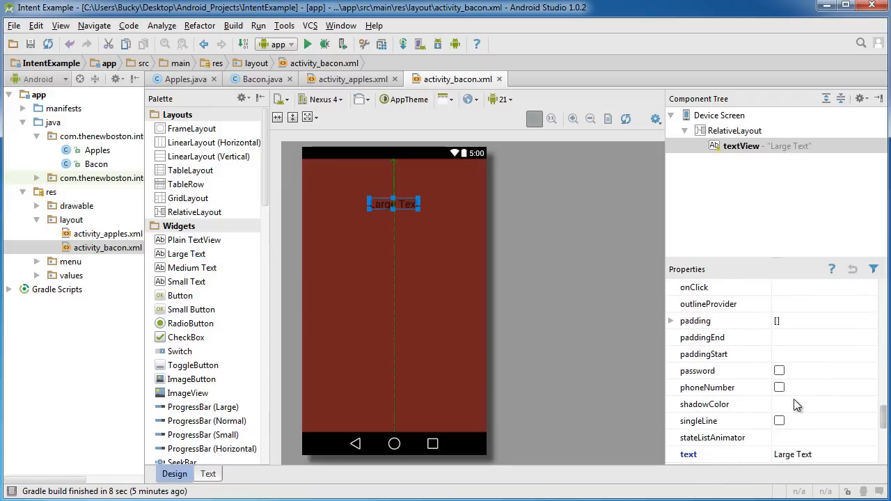
{"action": "type", "text": "Bacon"}
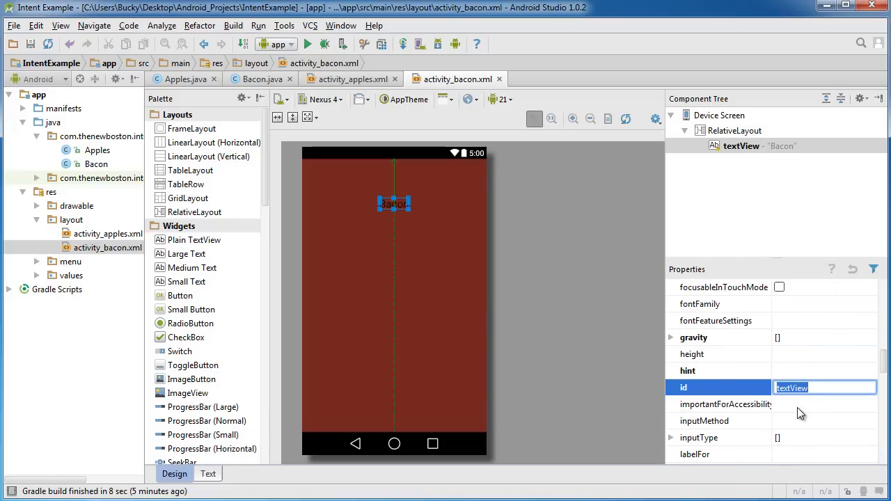
{"action": "type", "text": "bacon"}
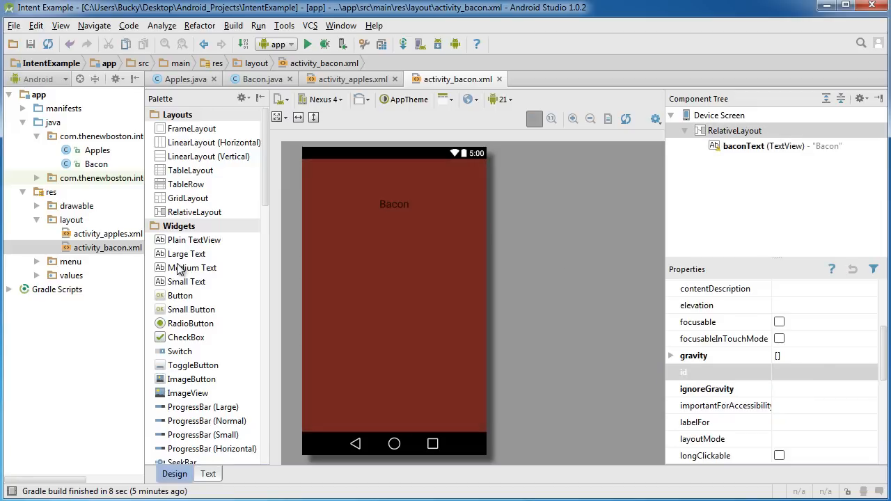
- Drop a Button onto the Bacon layout and centre it
{"action": "left_click_drag", "start_coordinate": [180, 295], "coordinate": [394, 265]}
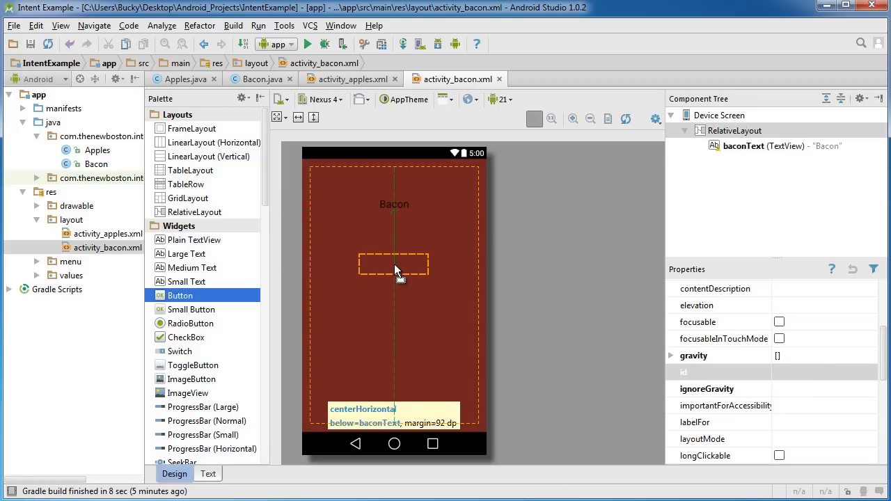
{"action": "left_click_drag", "start_coordinate": [180, 295], "coordinate": [394, 296]}
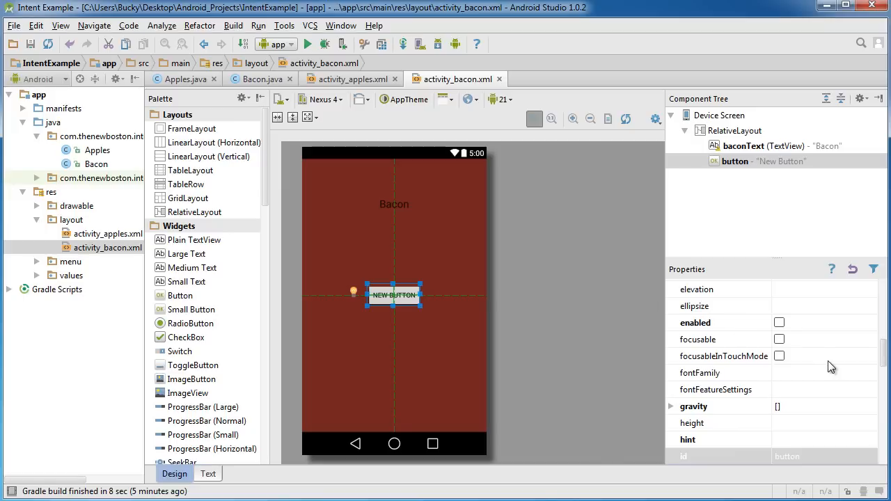
{"action": "scroll", "scroll_direction": "down", "scroll_amount": 3}
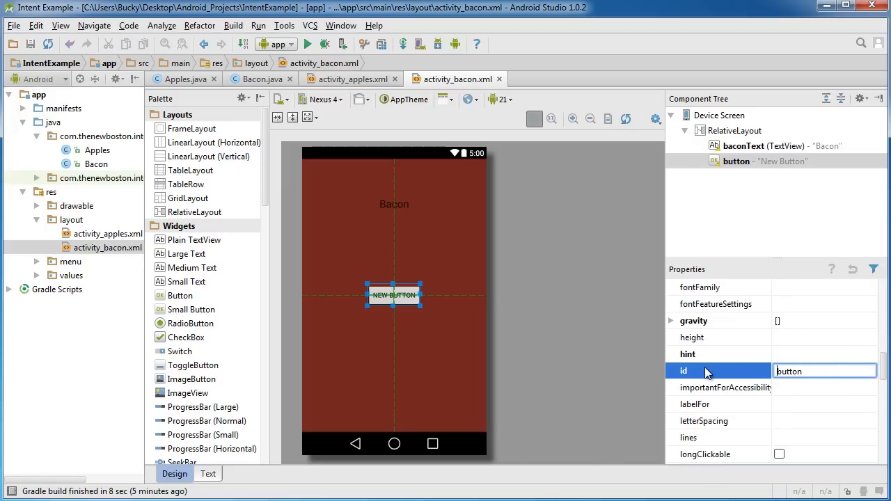
- Set the new button's id to baconButton
{"action": "type", "text": "bac"}
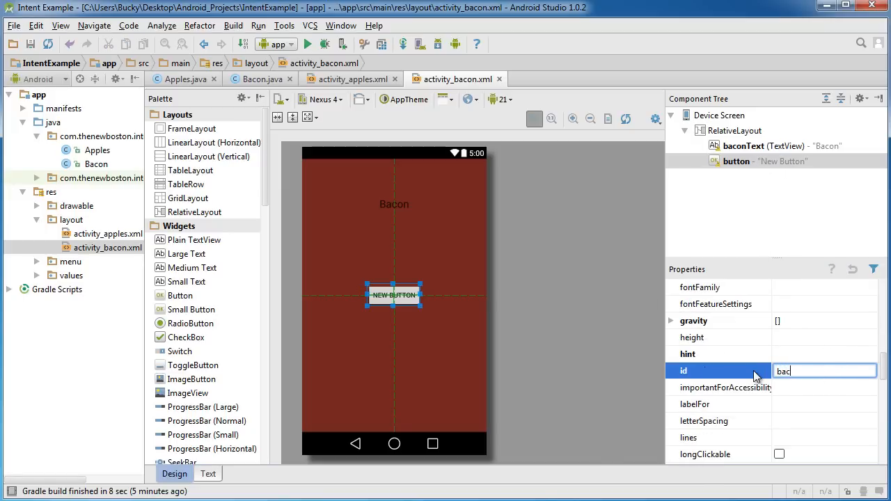
{"action": "type", "text": "baconButton"}
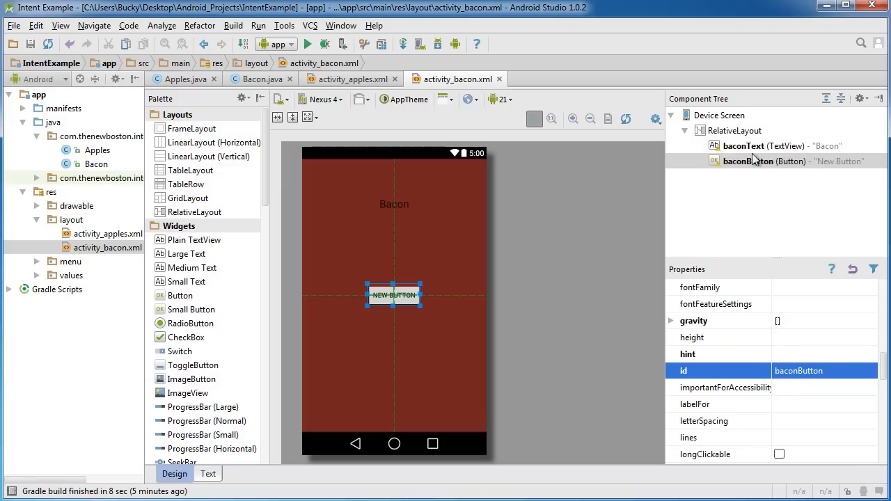
{"action": "scroll", "scroll_direction": "down", "scroll_amount": 3}
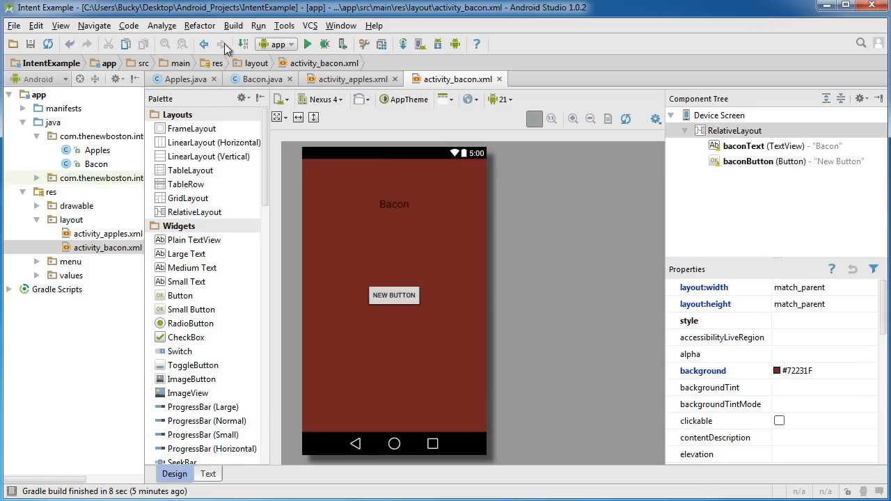
{"action": "left_click", "coordinate": [347, 79]}
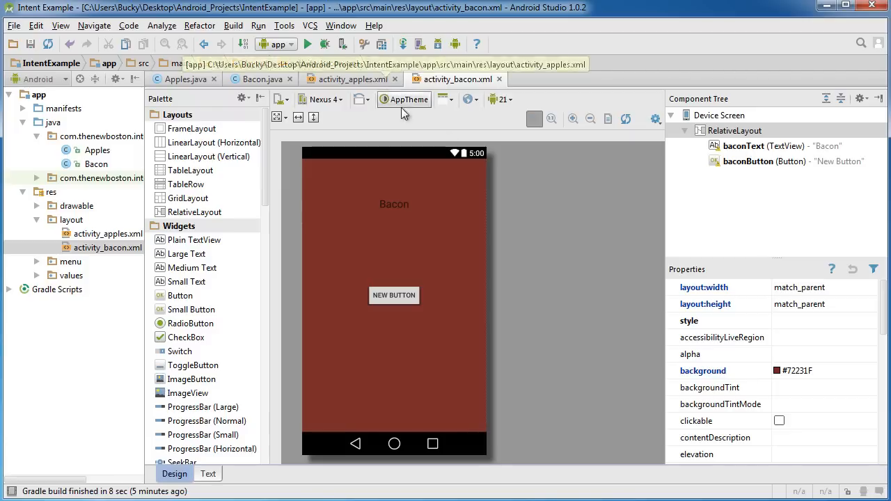
- Add android:onClick="onClick" to the Bacon button's XML, copying the Apples button
{"action": "left_click", "coordinate": [208, 473]}
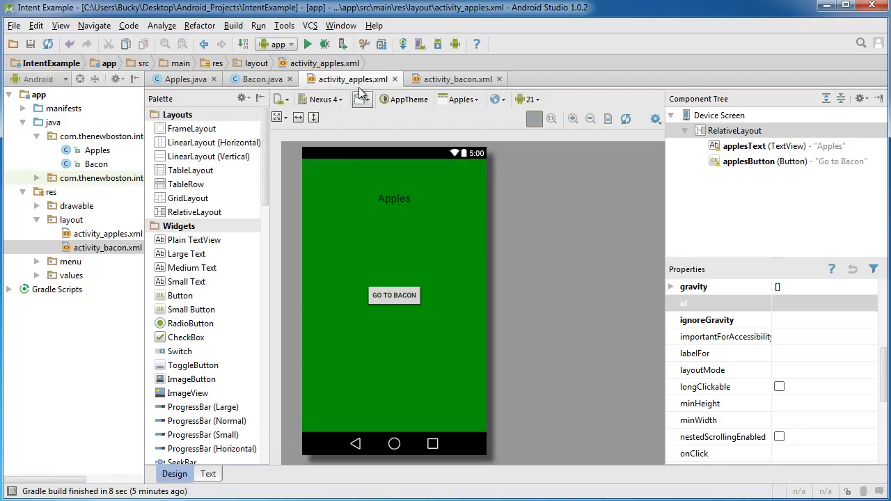
{"action": "left_click", "coordinate": [208, 473]}
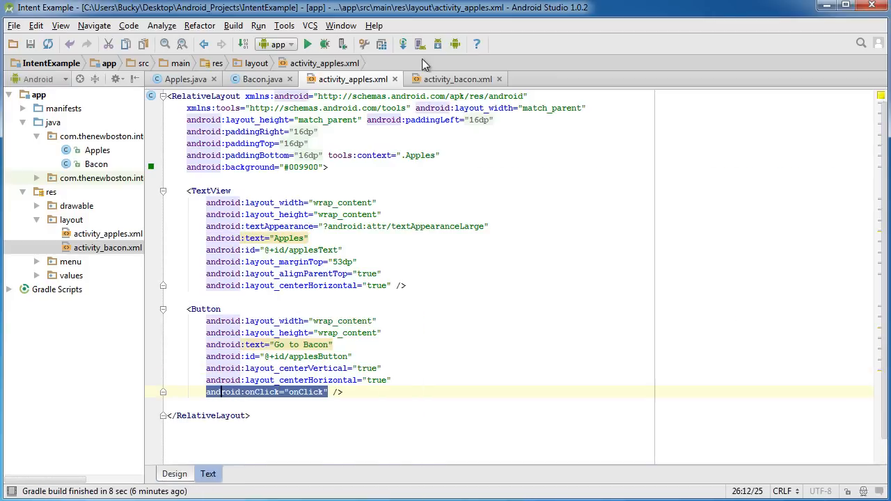
{"action": "left_click", "coordinate": [456, 79]}
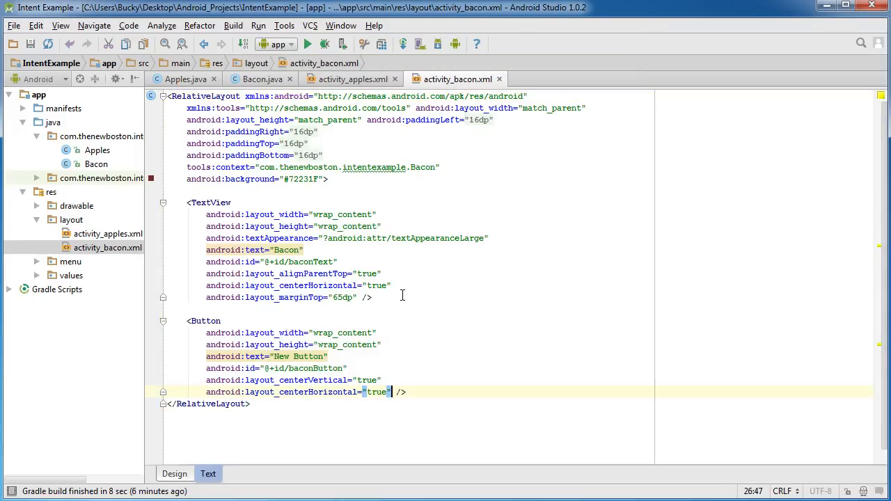
{"action": "type", "text": "android:onClick=\"onClick\" />"}
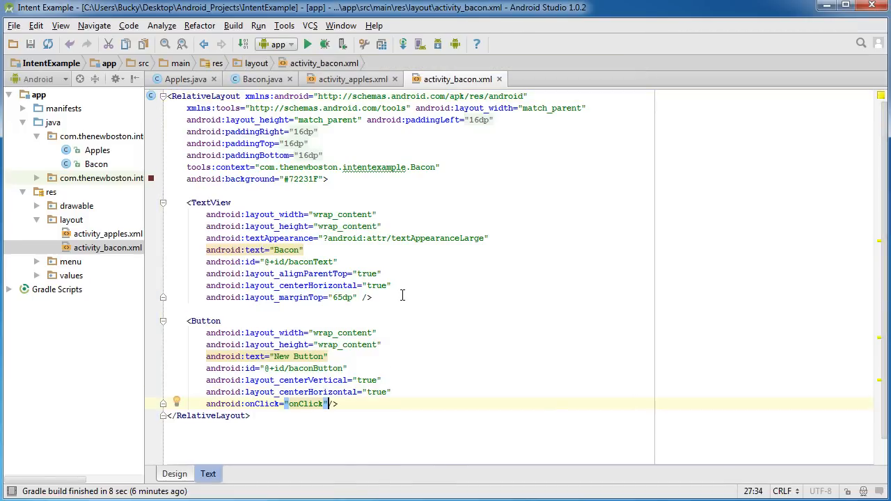
{"action": "key", "text": "enter"}
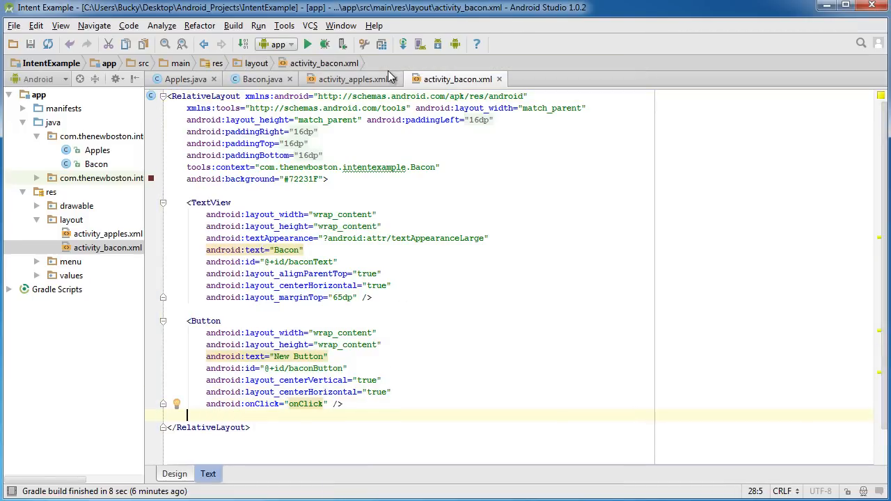
{"action": "left_click", "coordinate": [175, 474]}
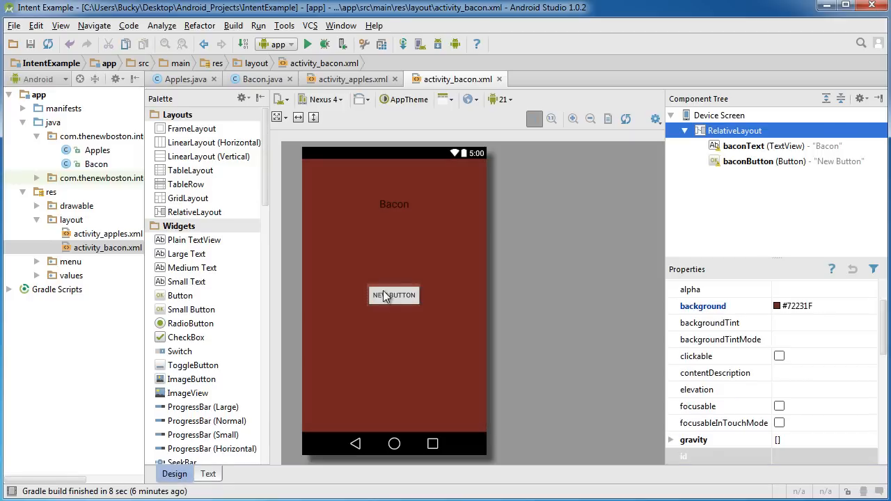
{"action": "mouse_move", "coordinate": [387, 308]}
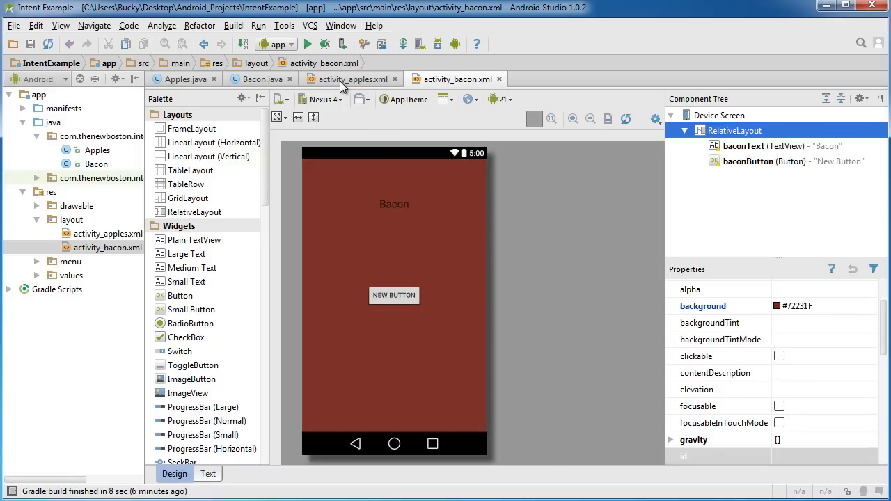
- Inspect the Go to Bacon and Bacon buttons, ending on activity_apples.xml
{"action": "left_click", "coordinate": [351, 79]}
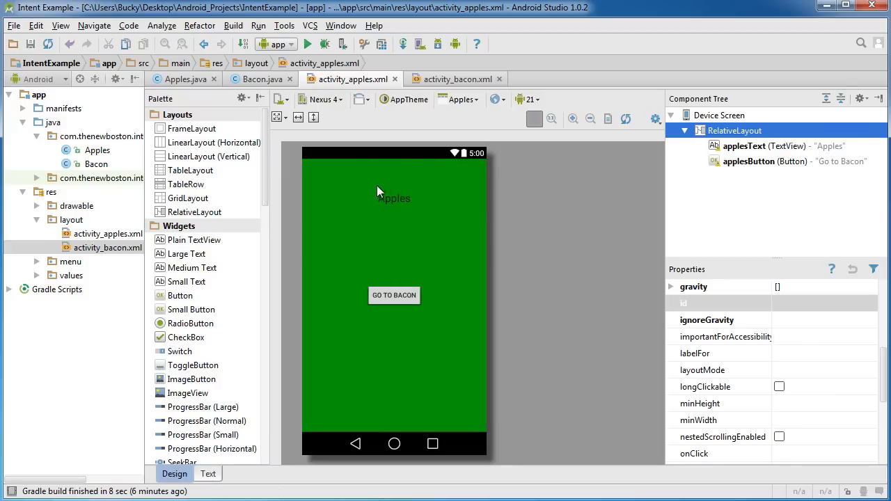
{"action": "left_click", "coordinate": [394, 295]}
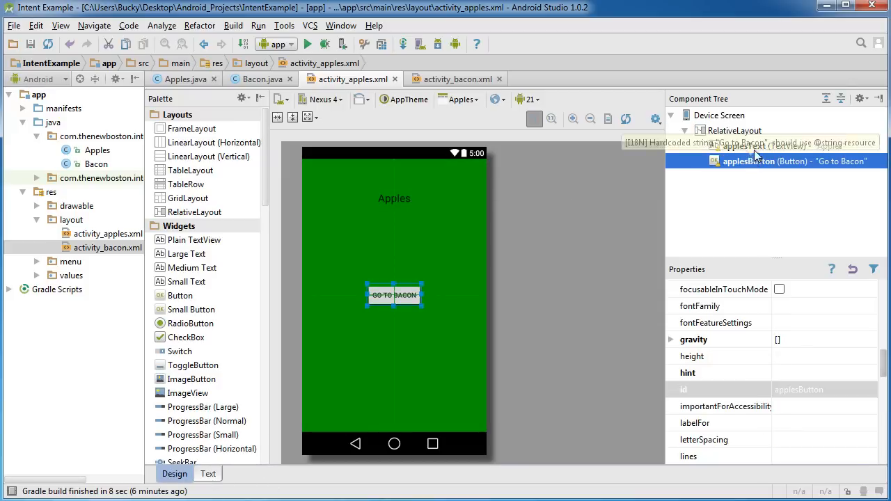
{"action": "left_click", "coordinate": [456, 79]}
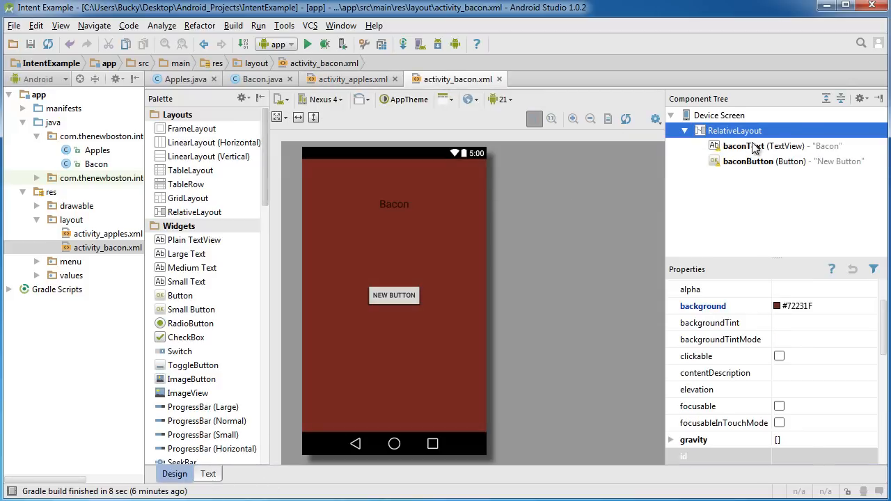
{"action": "left_click", "coordinate": [394, 296]}
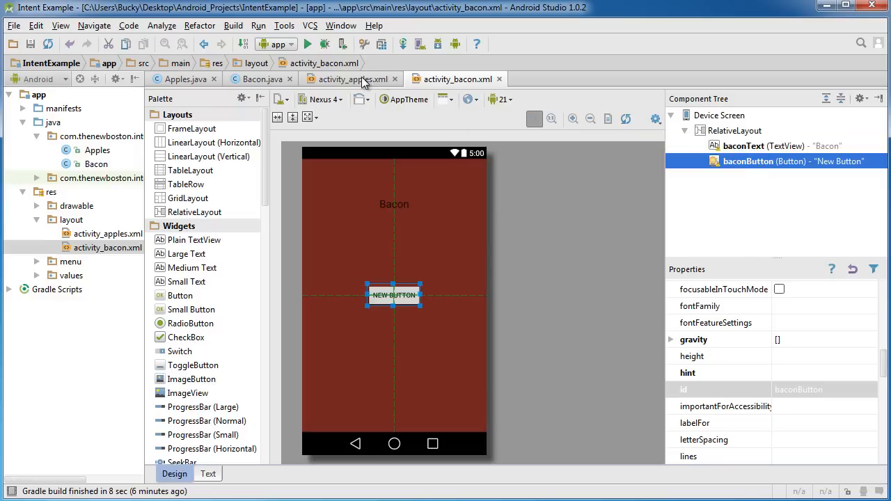
{"action": "left_click", "coordinate": [346, 78]}
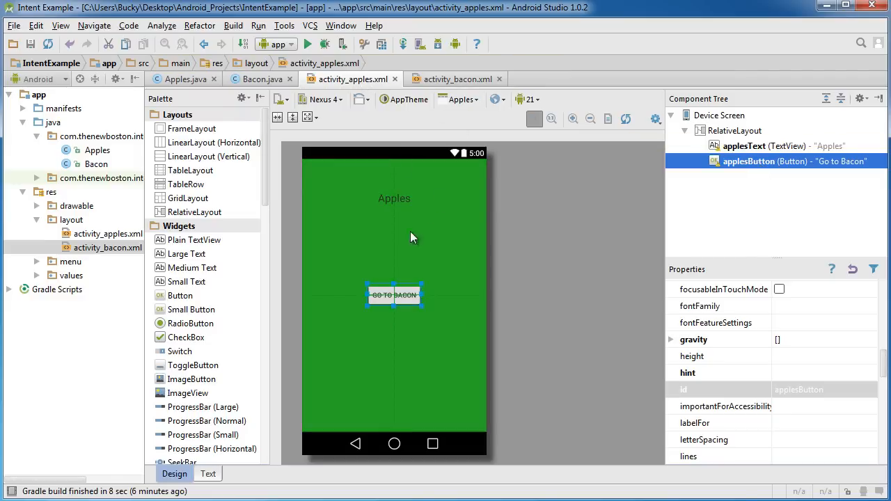